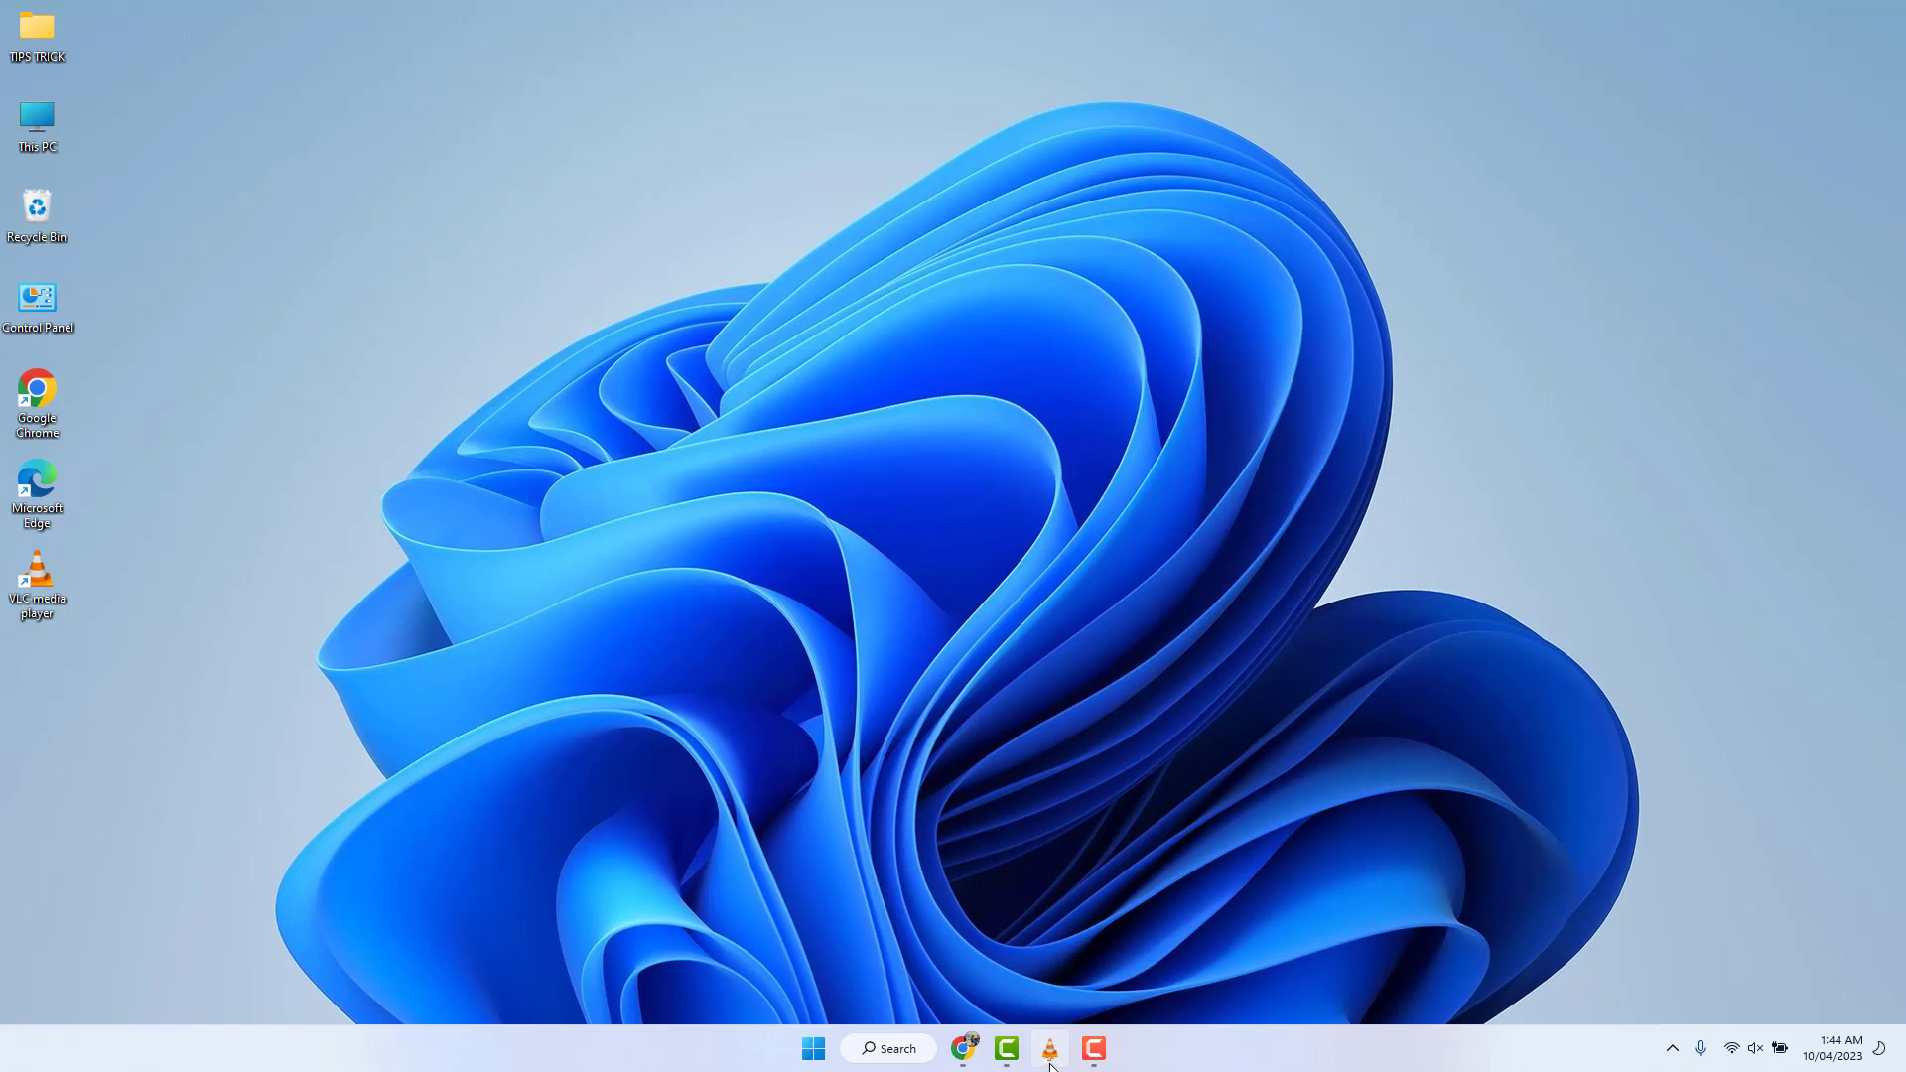
# Step: Launch VLC from the taskbar with the Saudi Arabia cinema hall video loaded
pyautogui.click(1046, 1048)
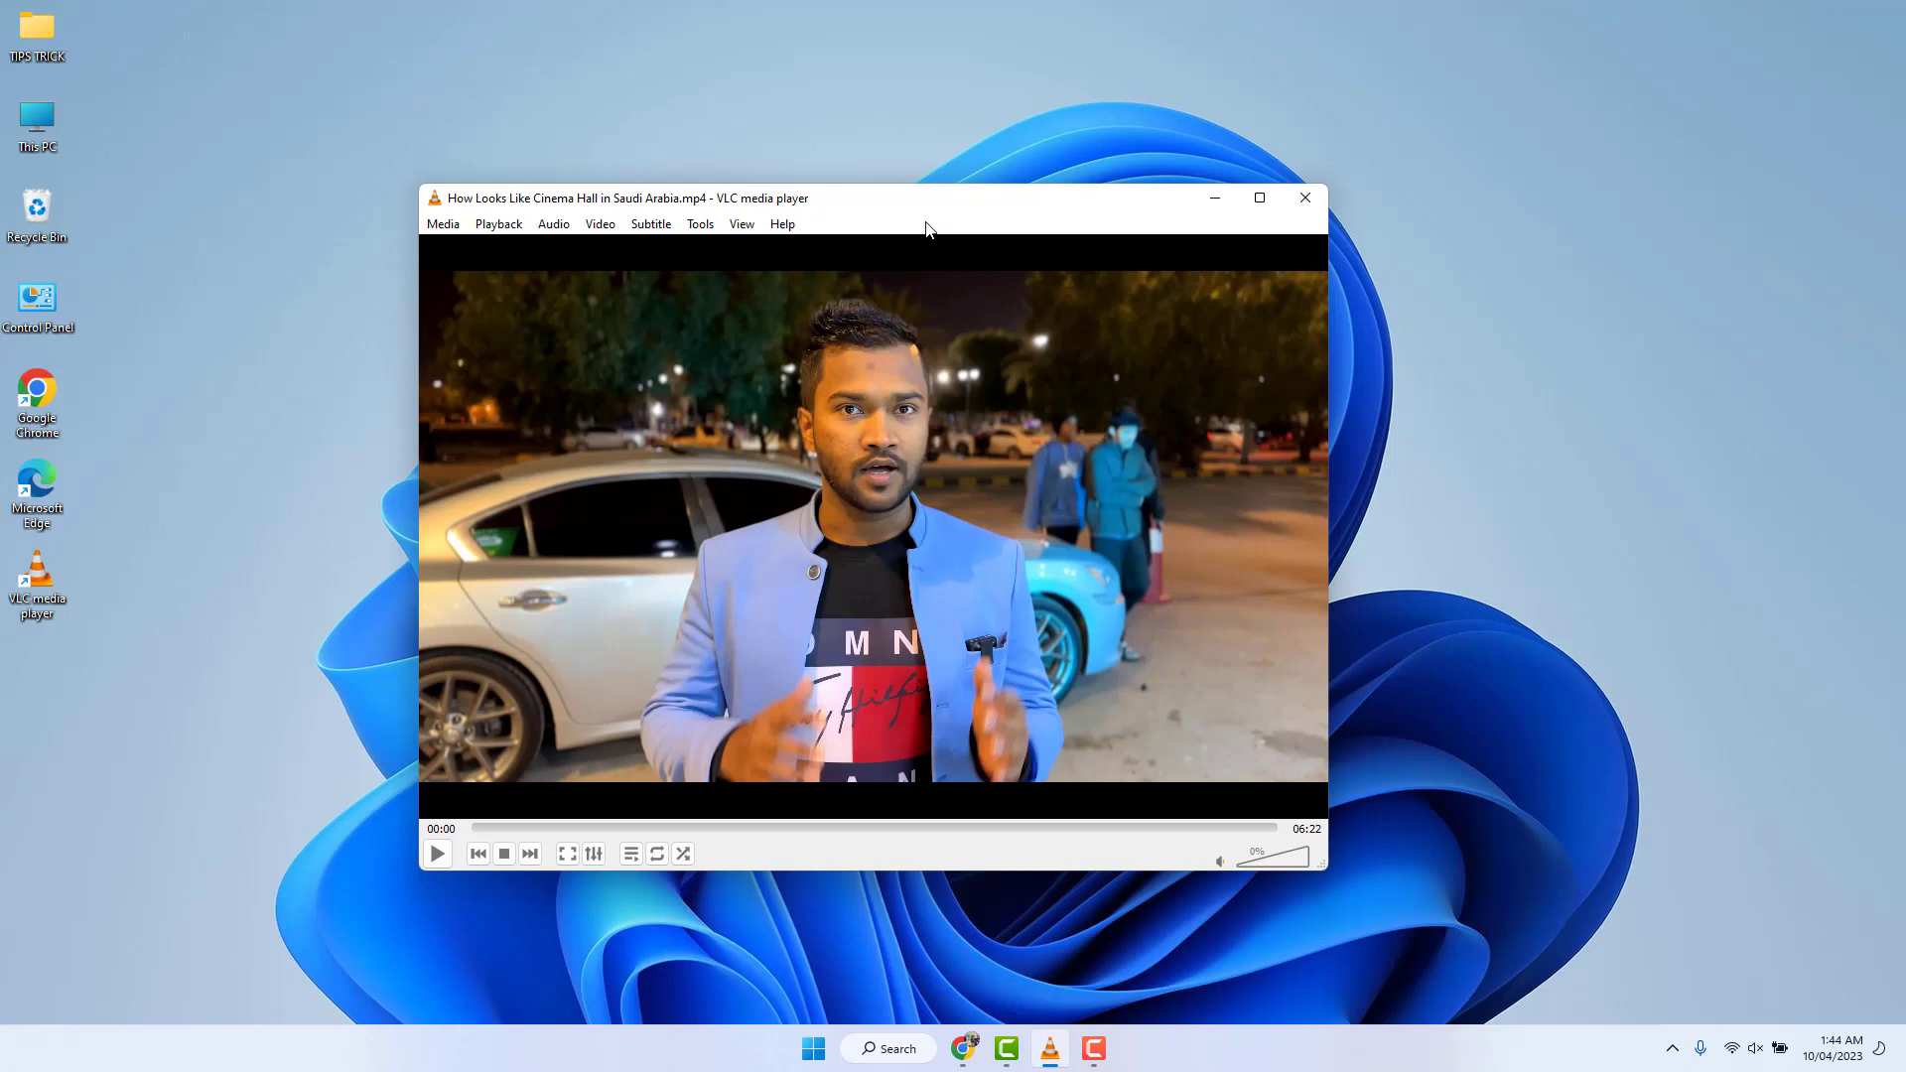
pyautogui.moveTo(703, 235)
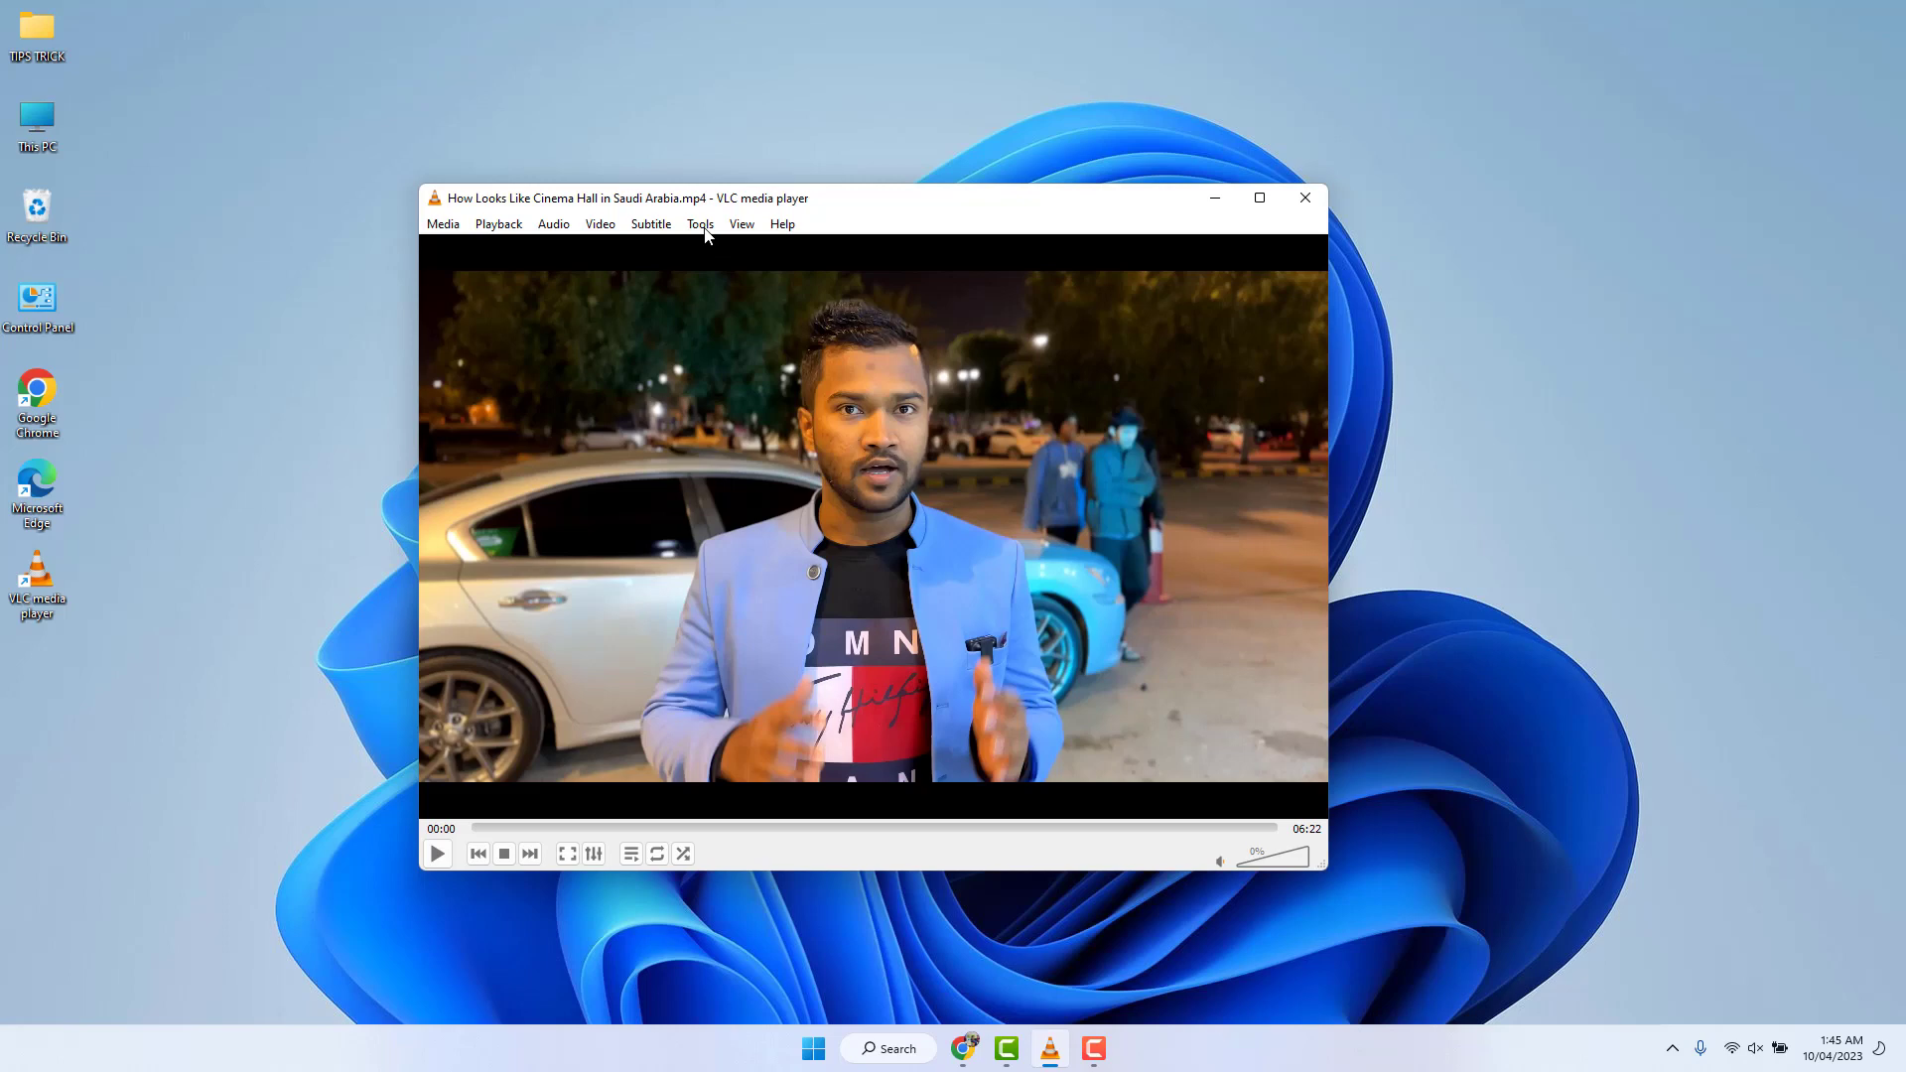
# Step: Reach the Hotkeys page of VLC's Preferences via the Tools menu
pyautogui.click(698, 224)
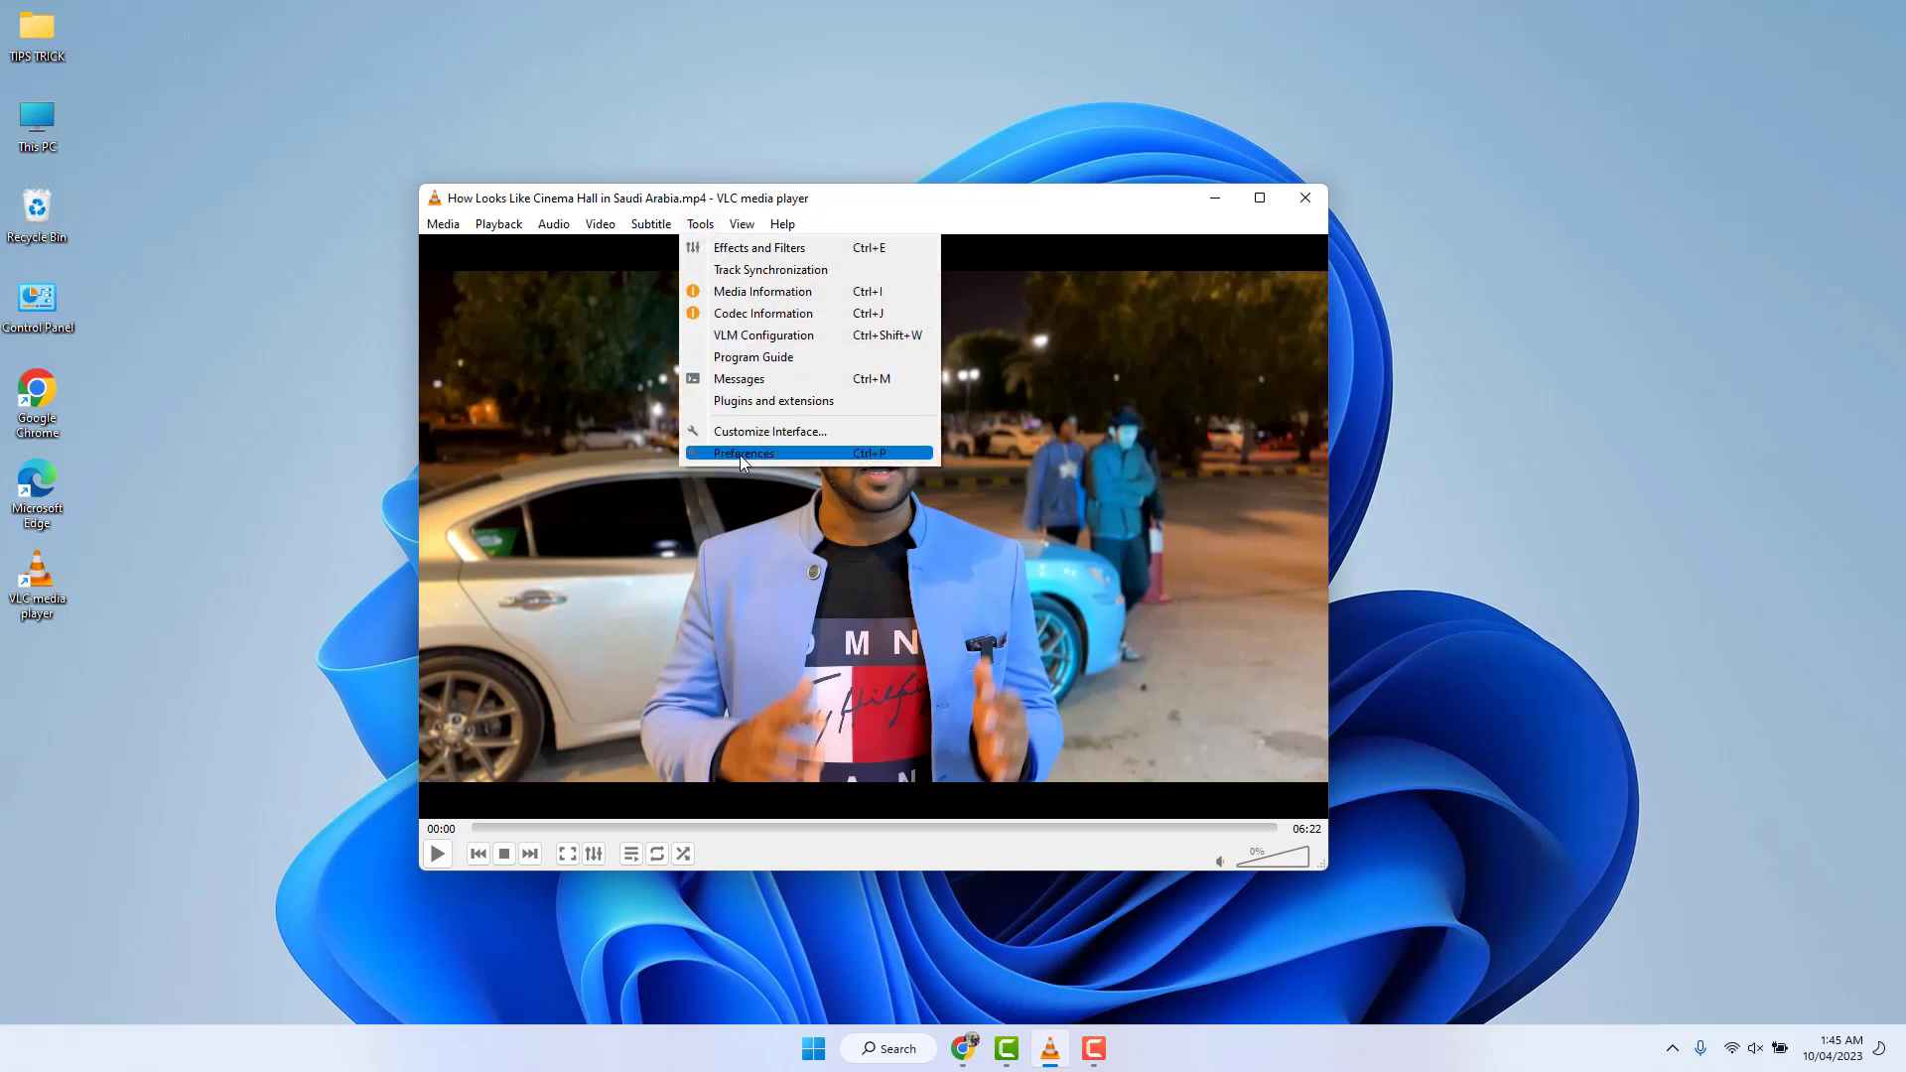
pyautogui.click(741, 453)
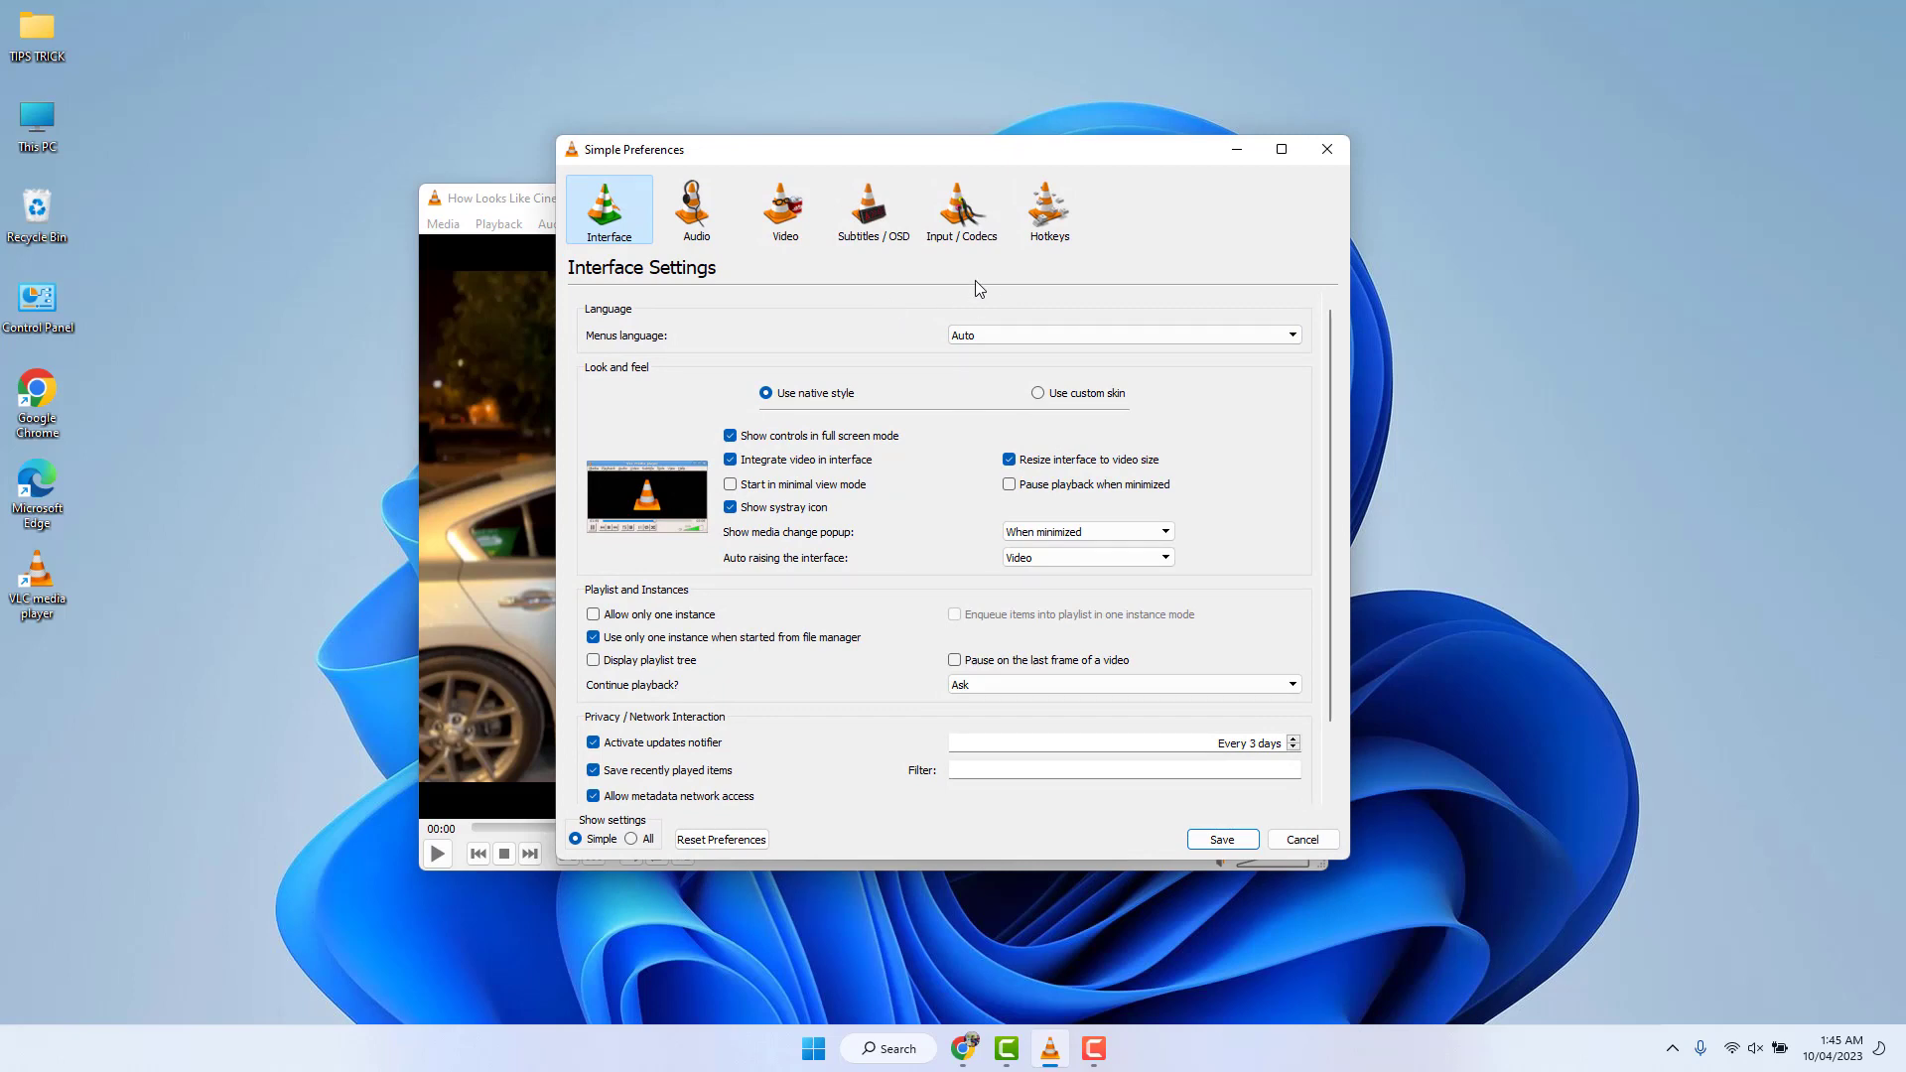
pyautogui.click(1048, 207)
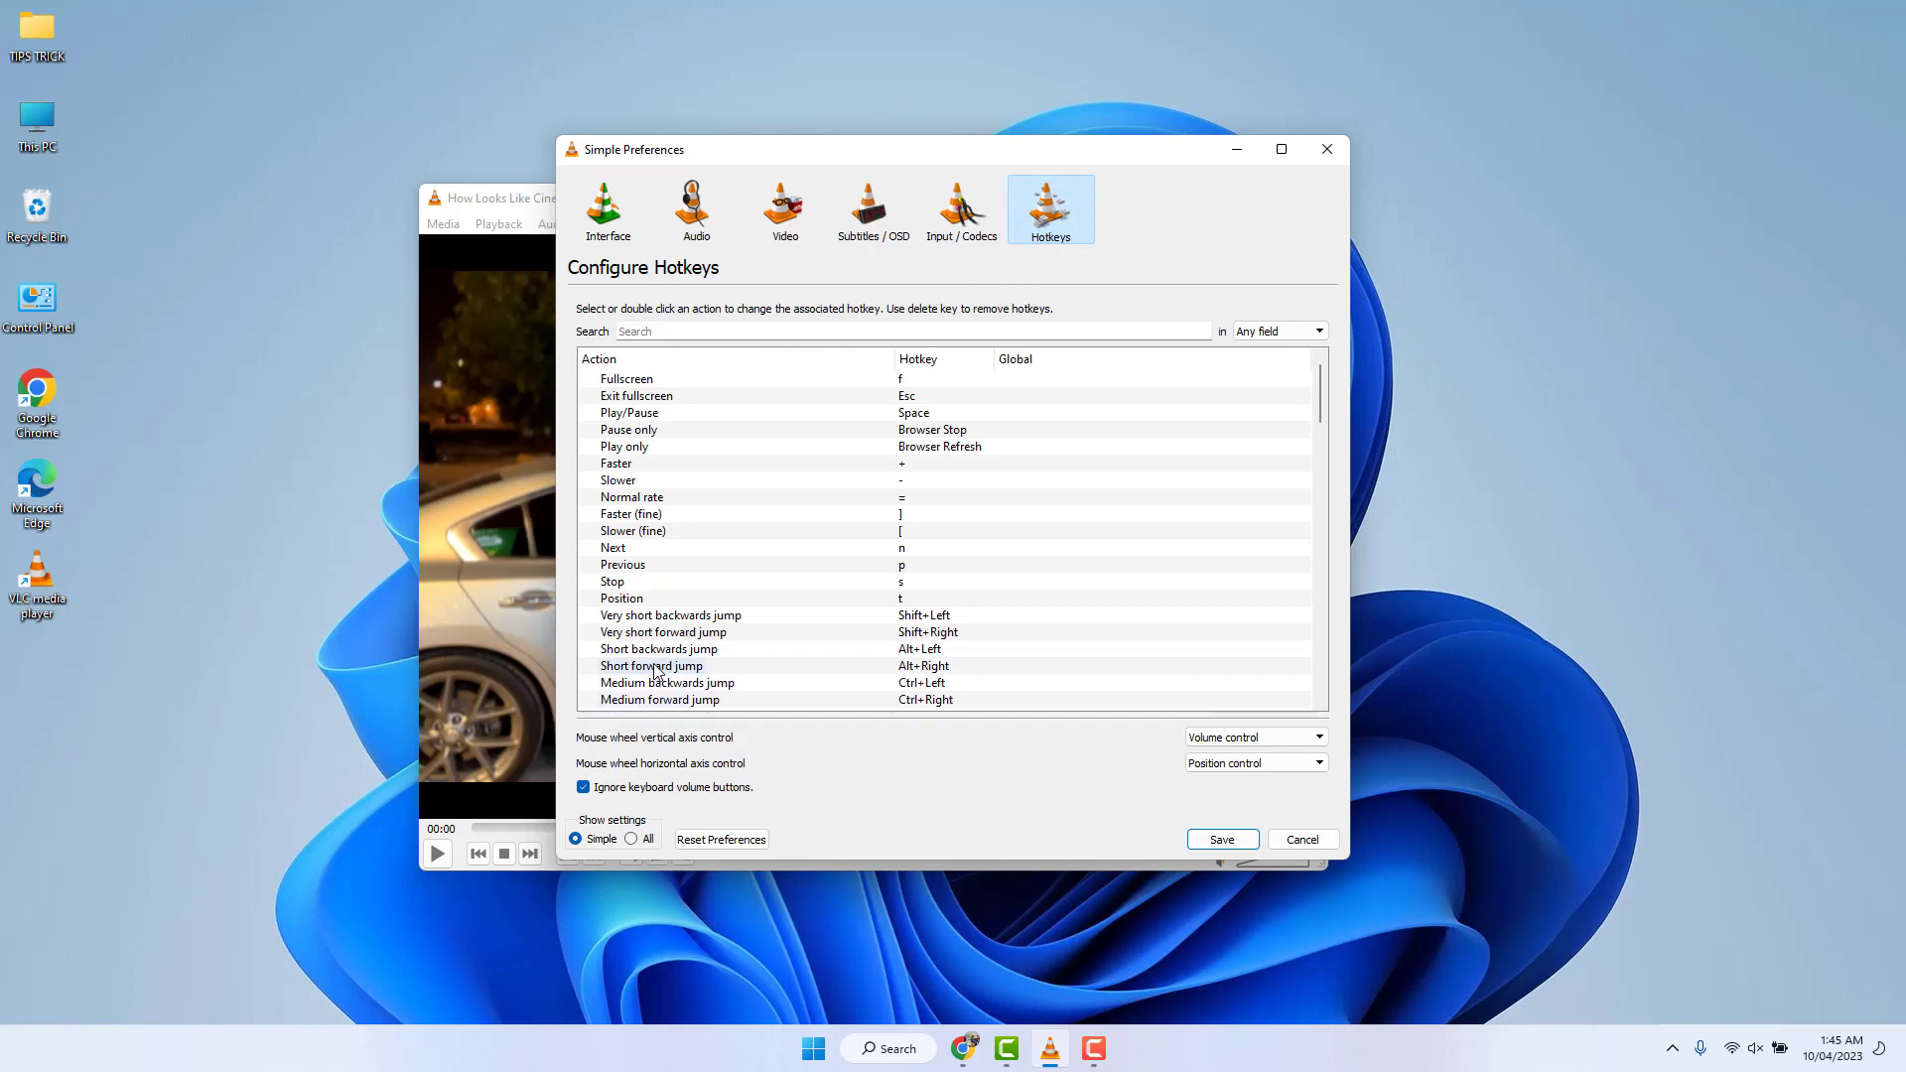
# Step: Assign plain Left to Short backwards jump, taking it over from Navigate left
pyautogui.click(659, 647)
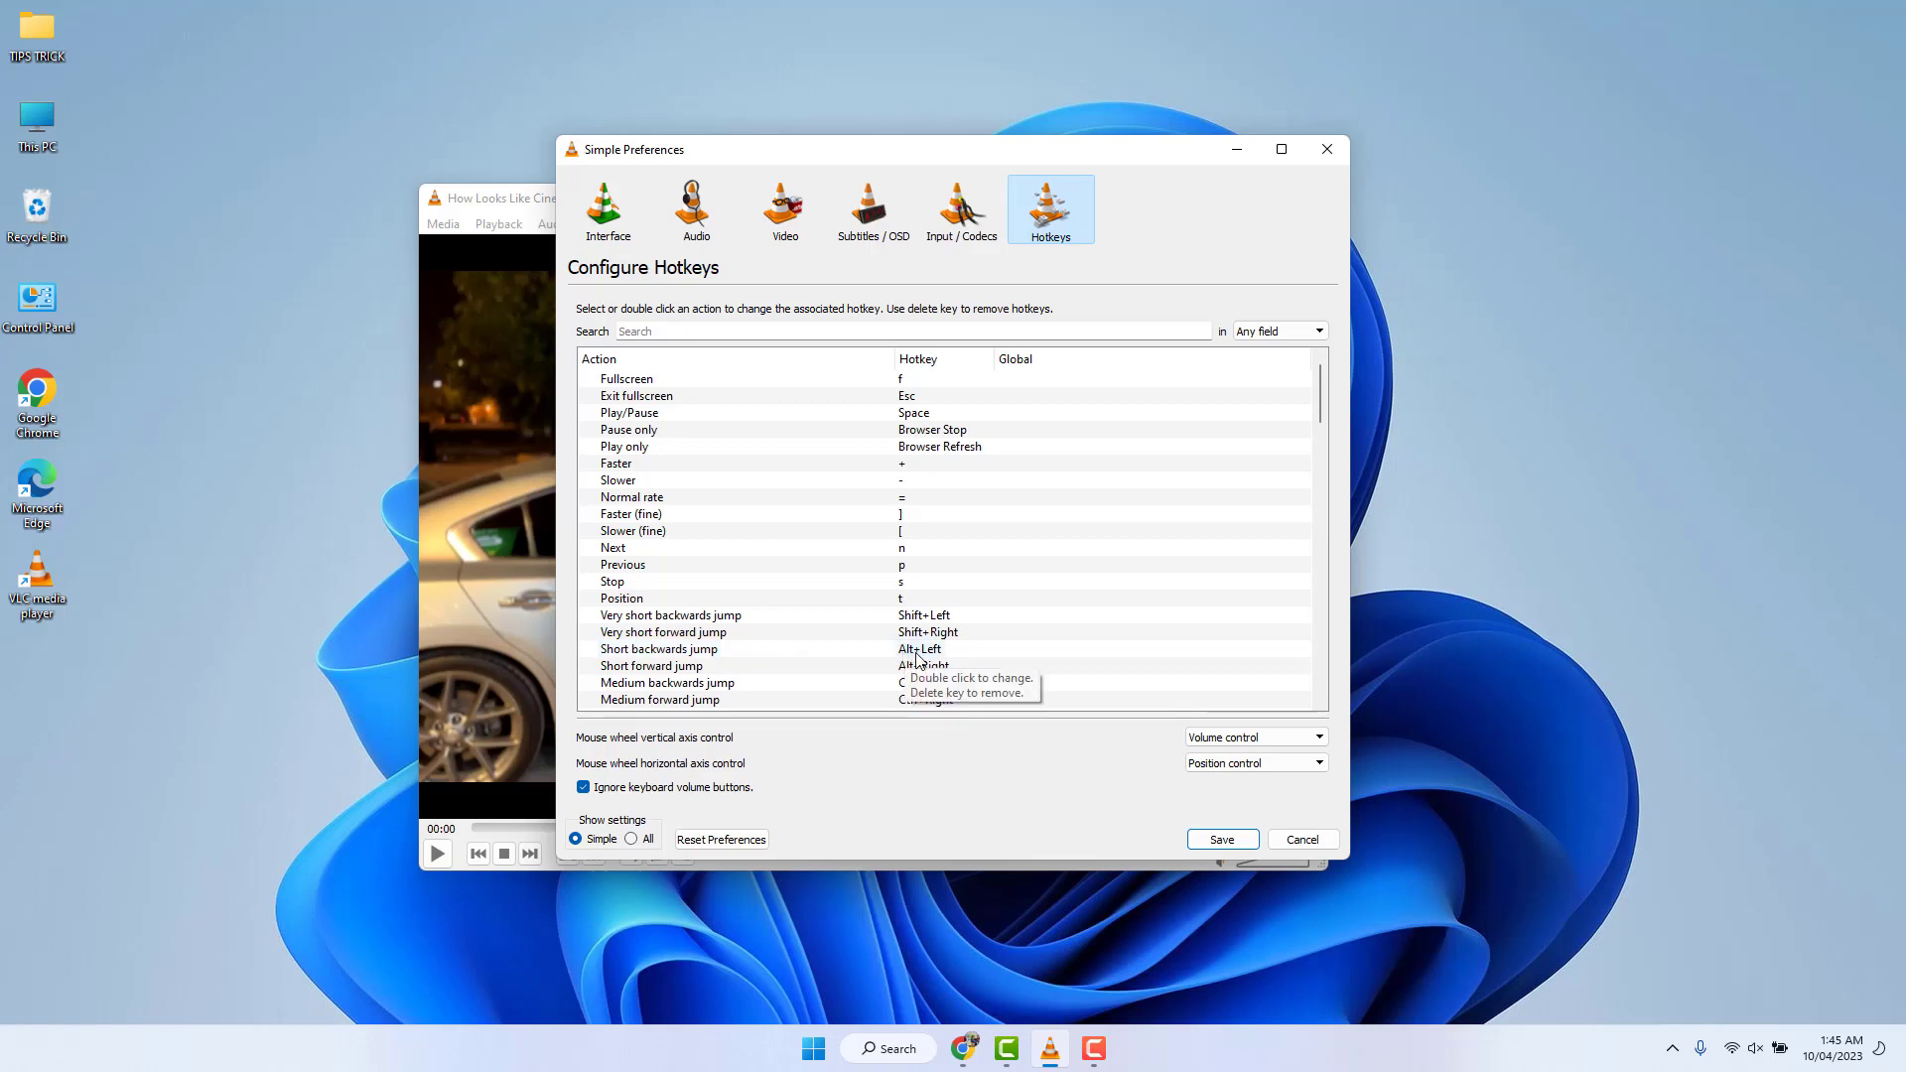
pyautogui.click(919, 647)
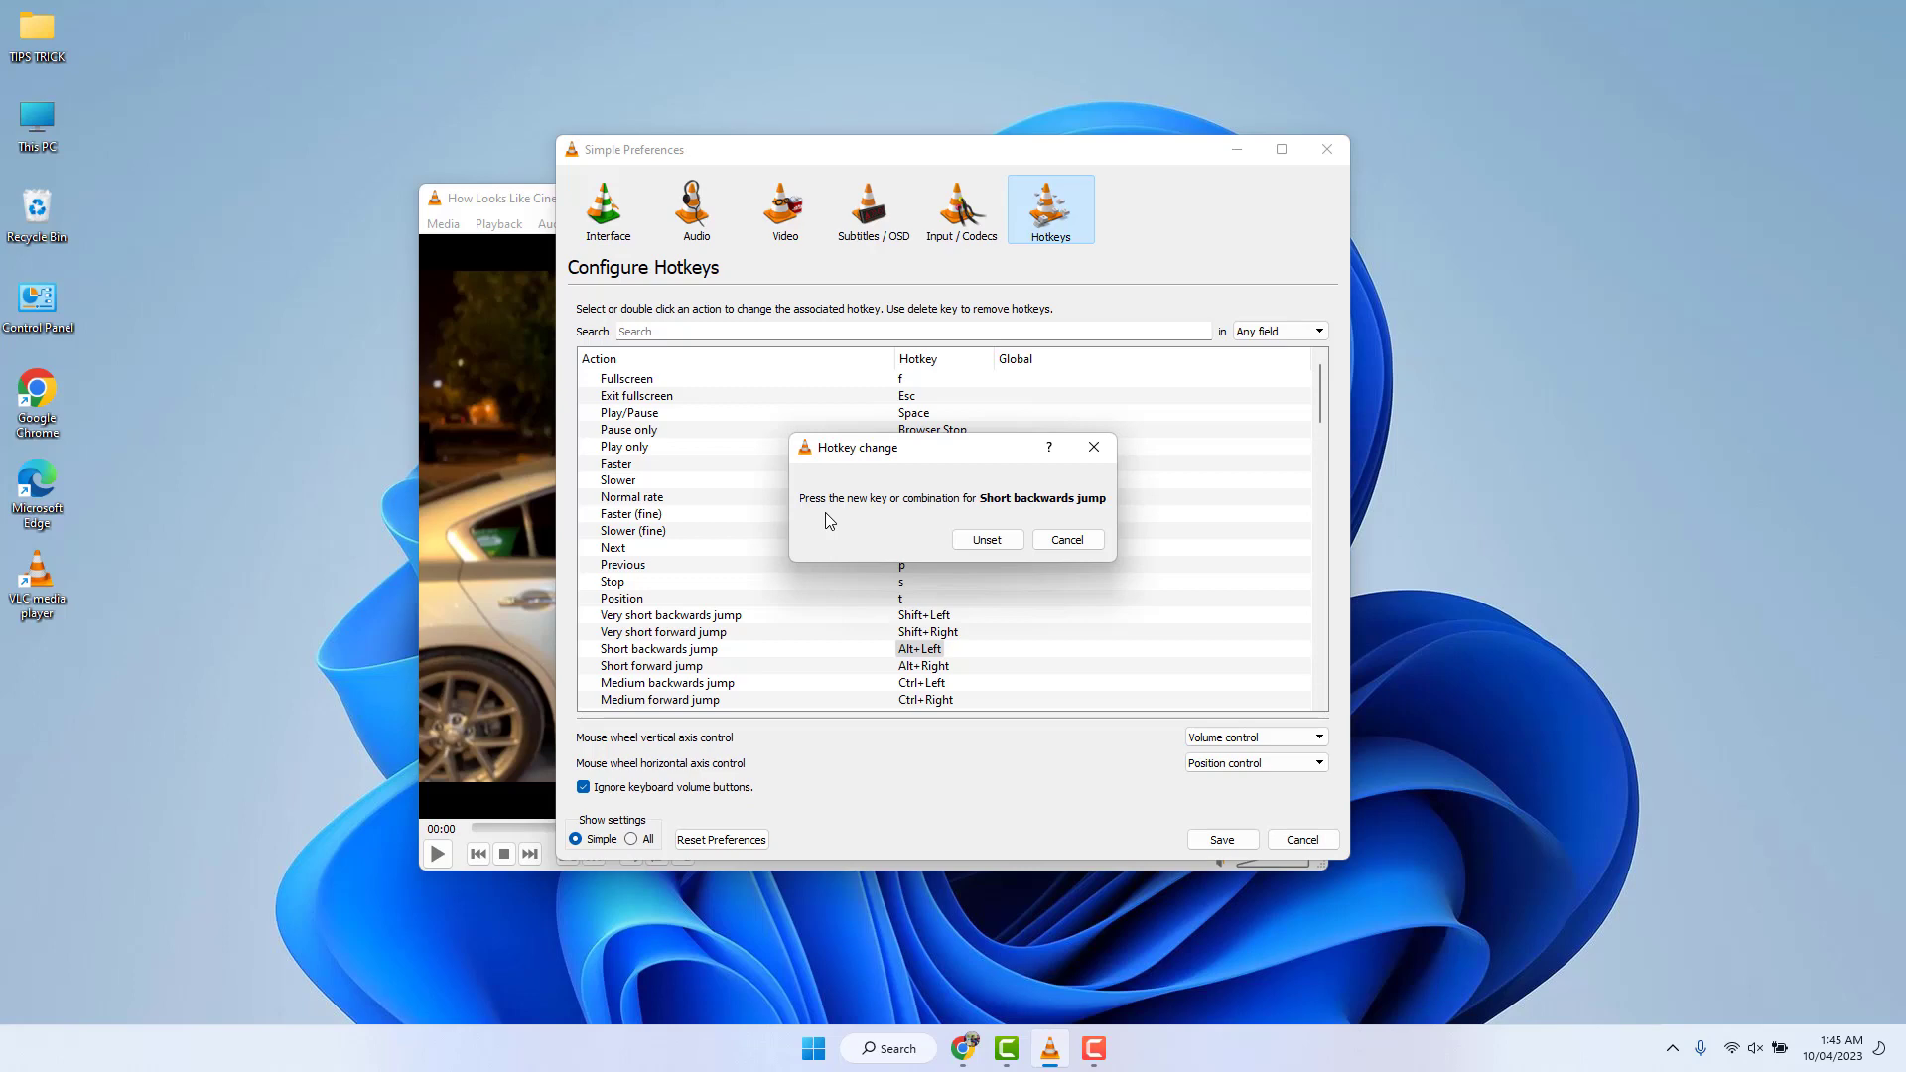
pyautogui.press('Left')
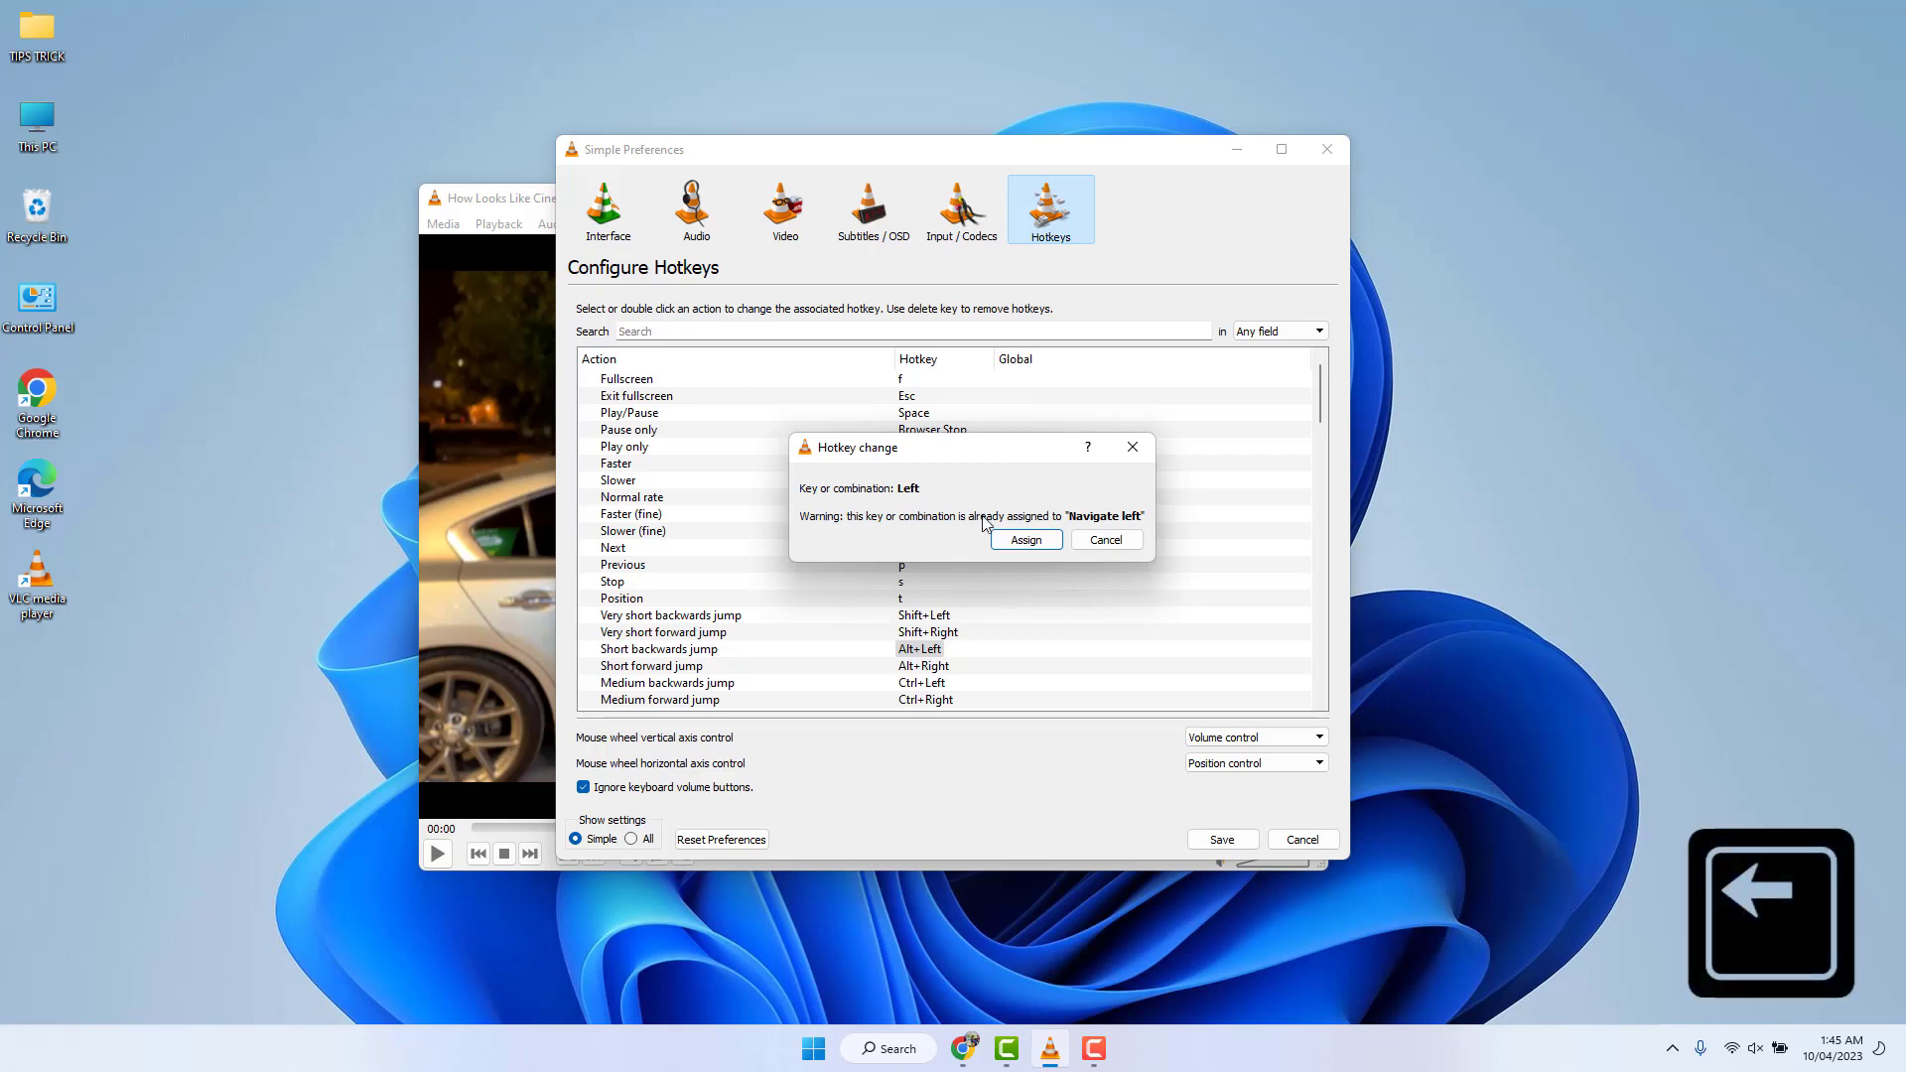
pyautogui.click(1024, 538)
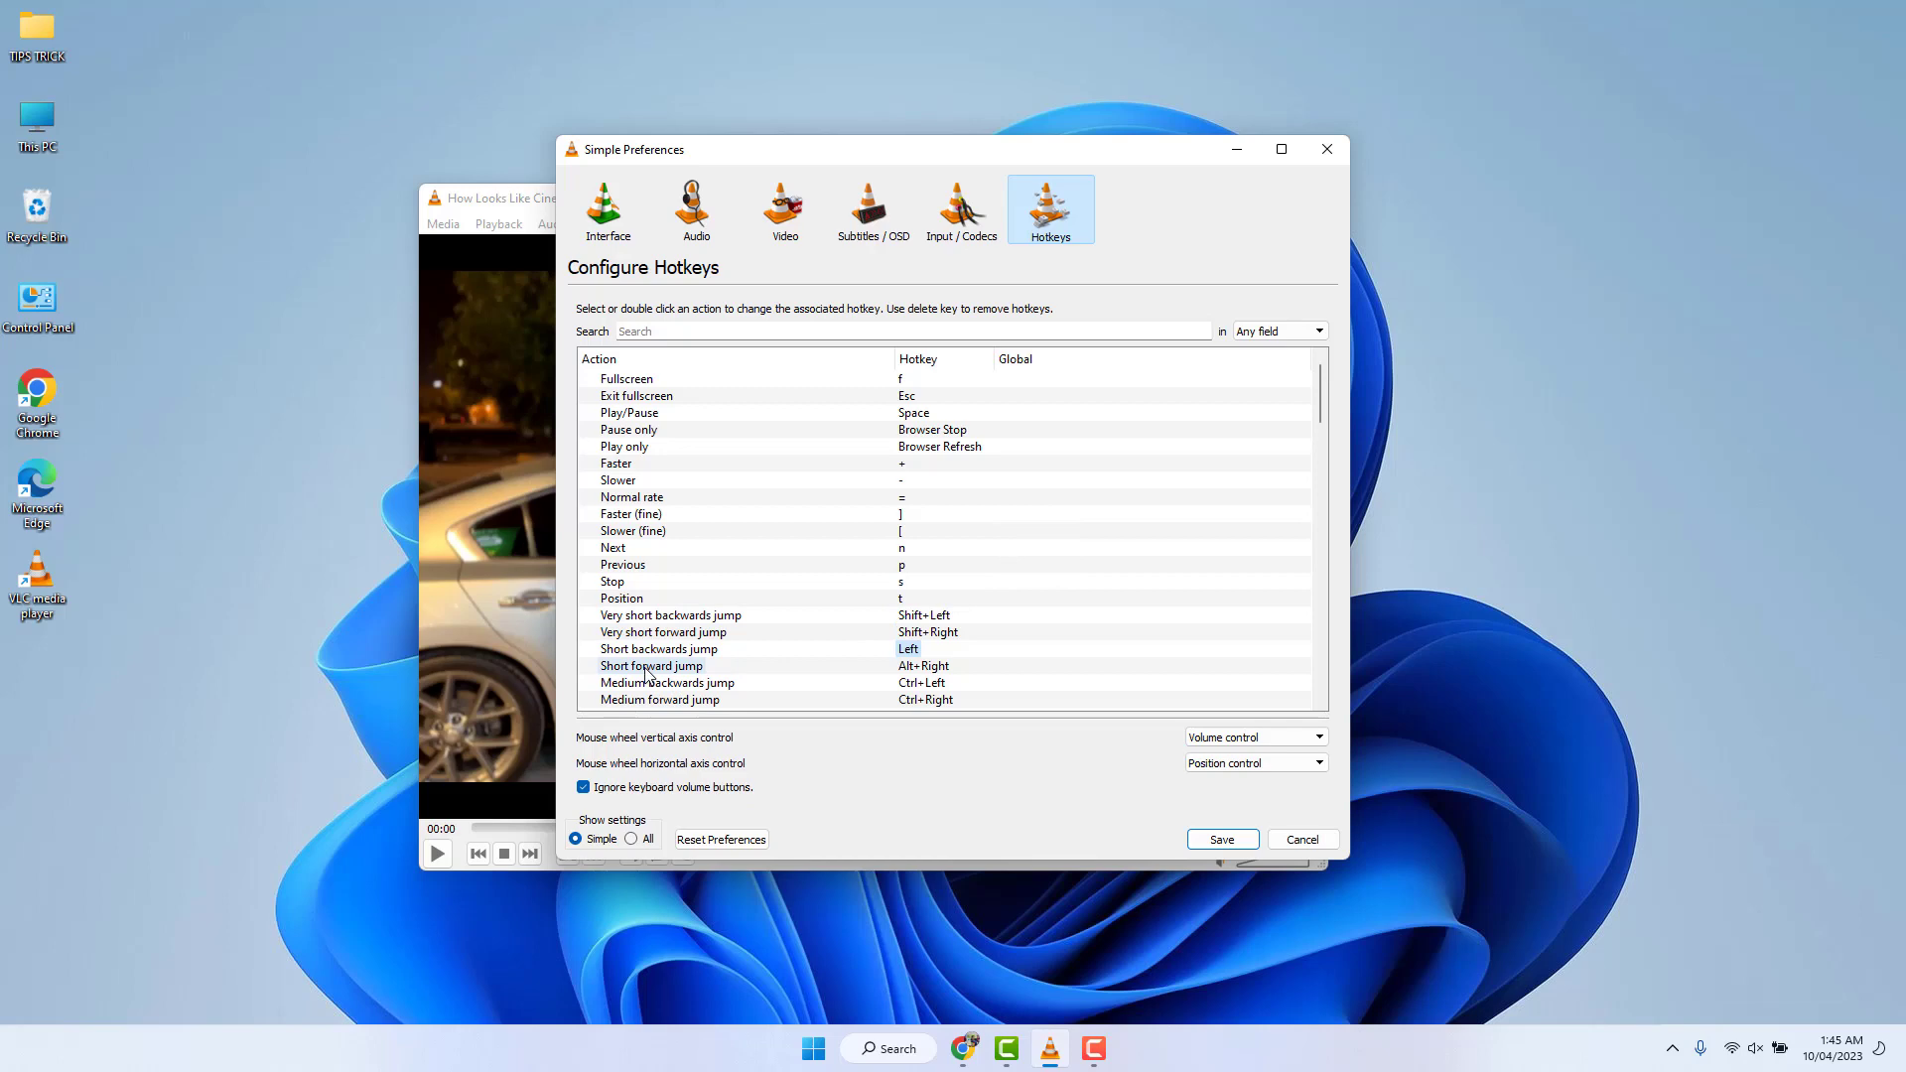
# Step: Assign plain Right to Short forward jump, taking it over from Navigate right
pyautogui.doubleClick(651, 665)
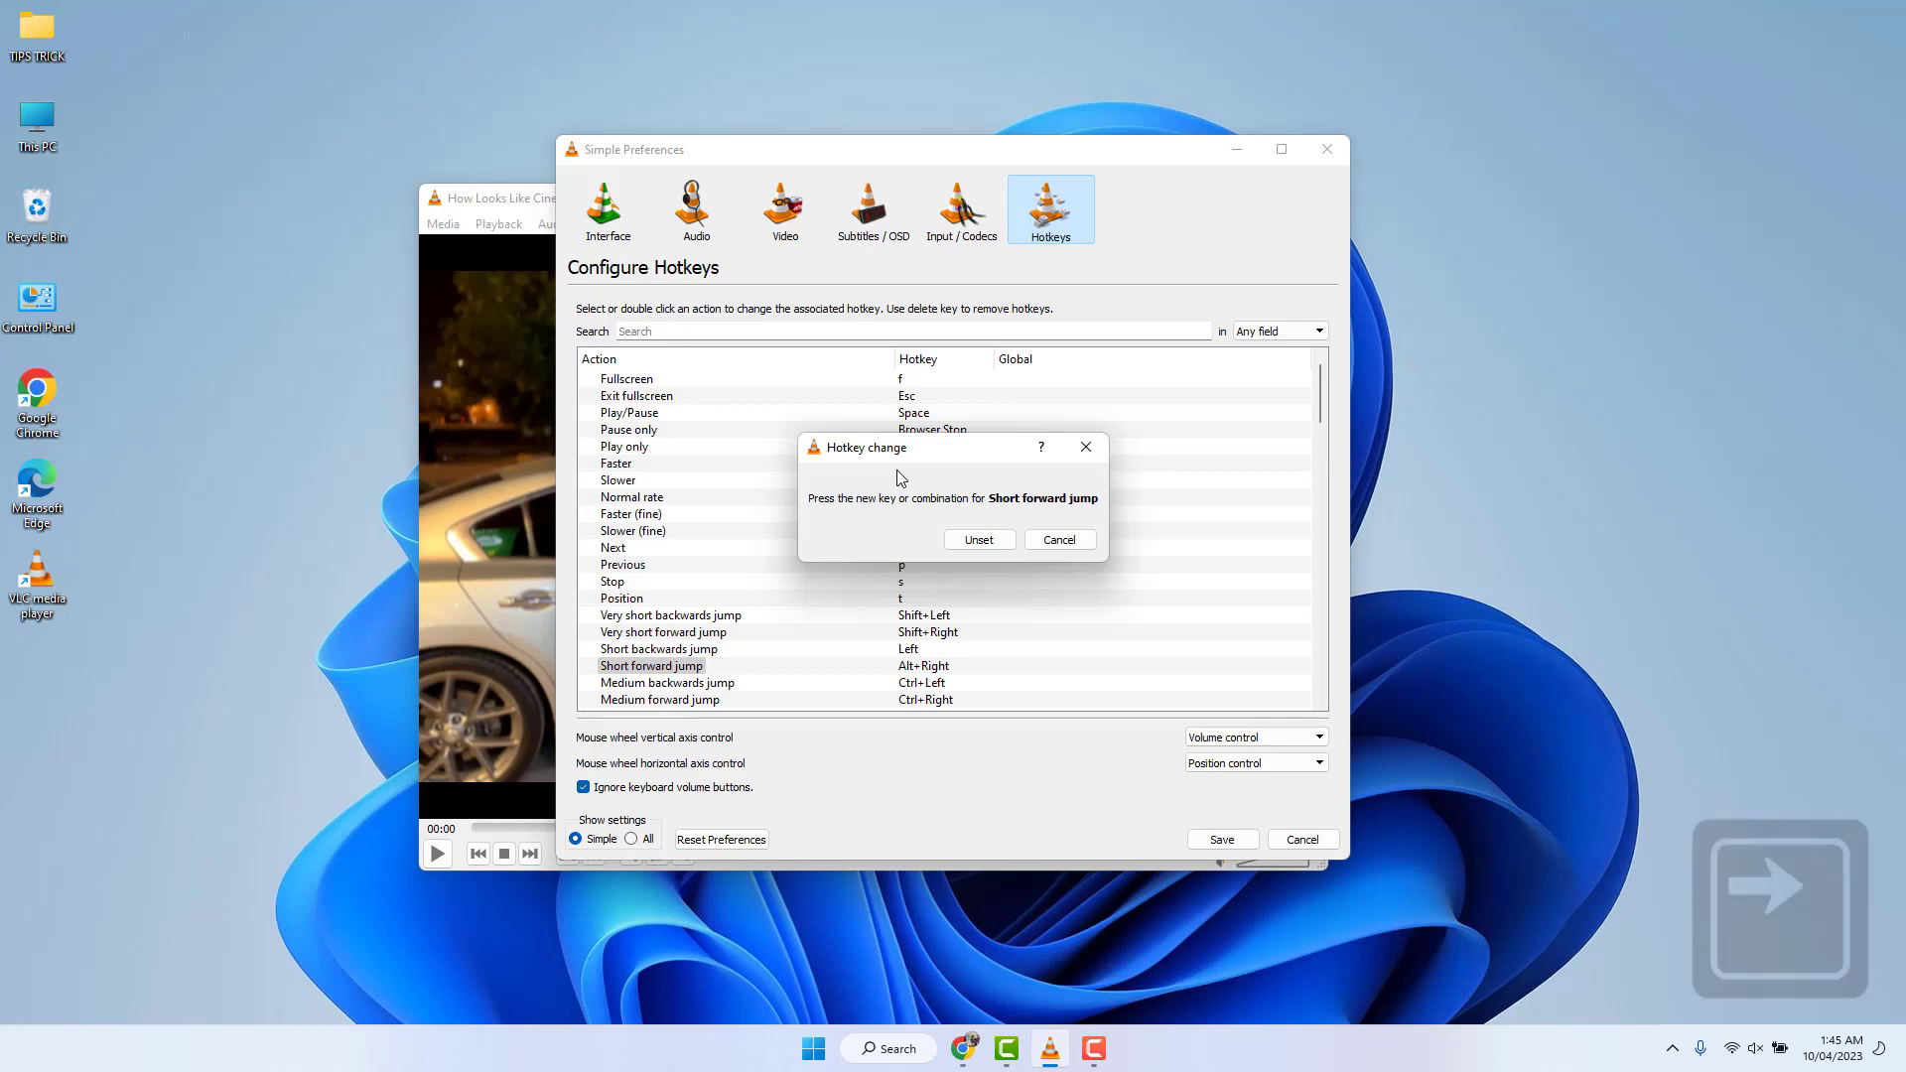
pyautogui.press('right')
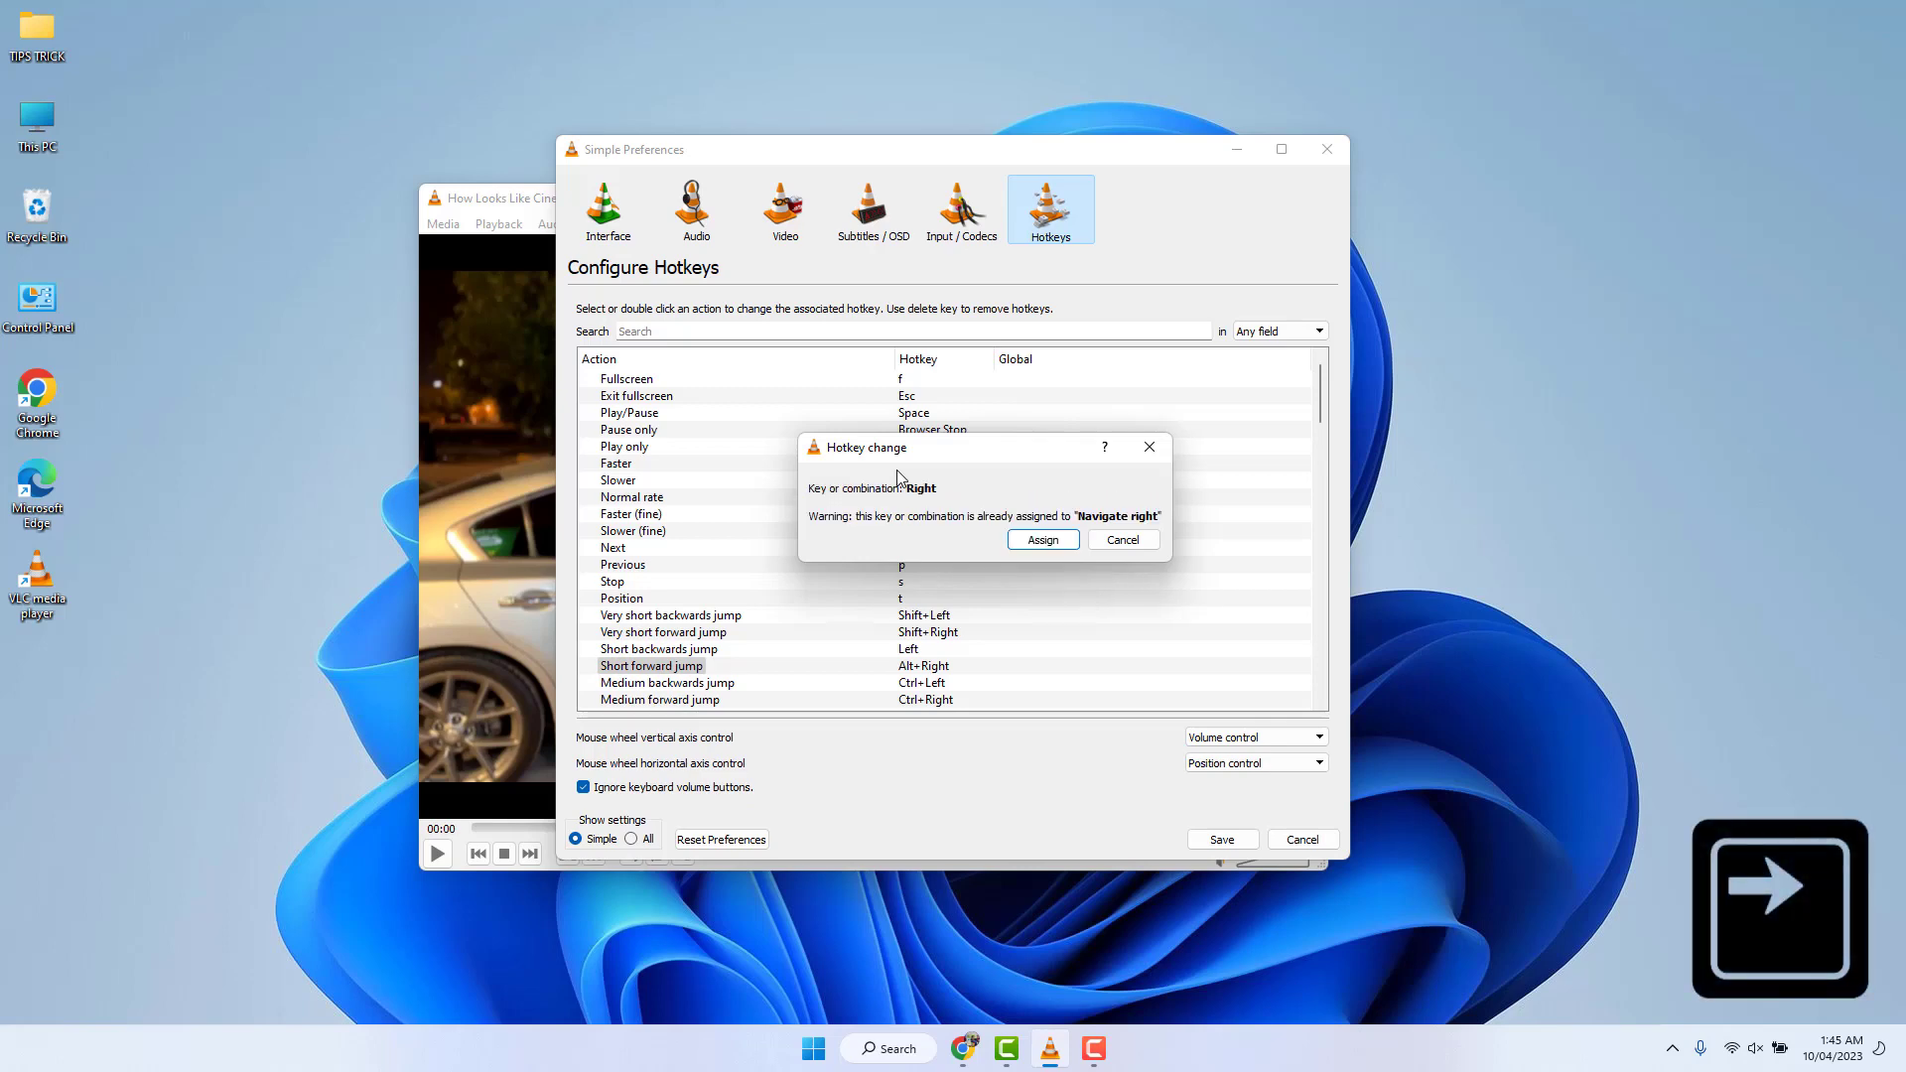
pyautogui.moveTo(1038, 560)
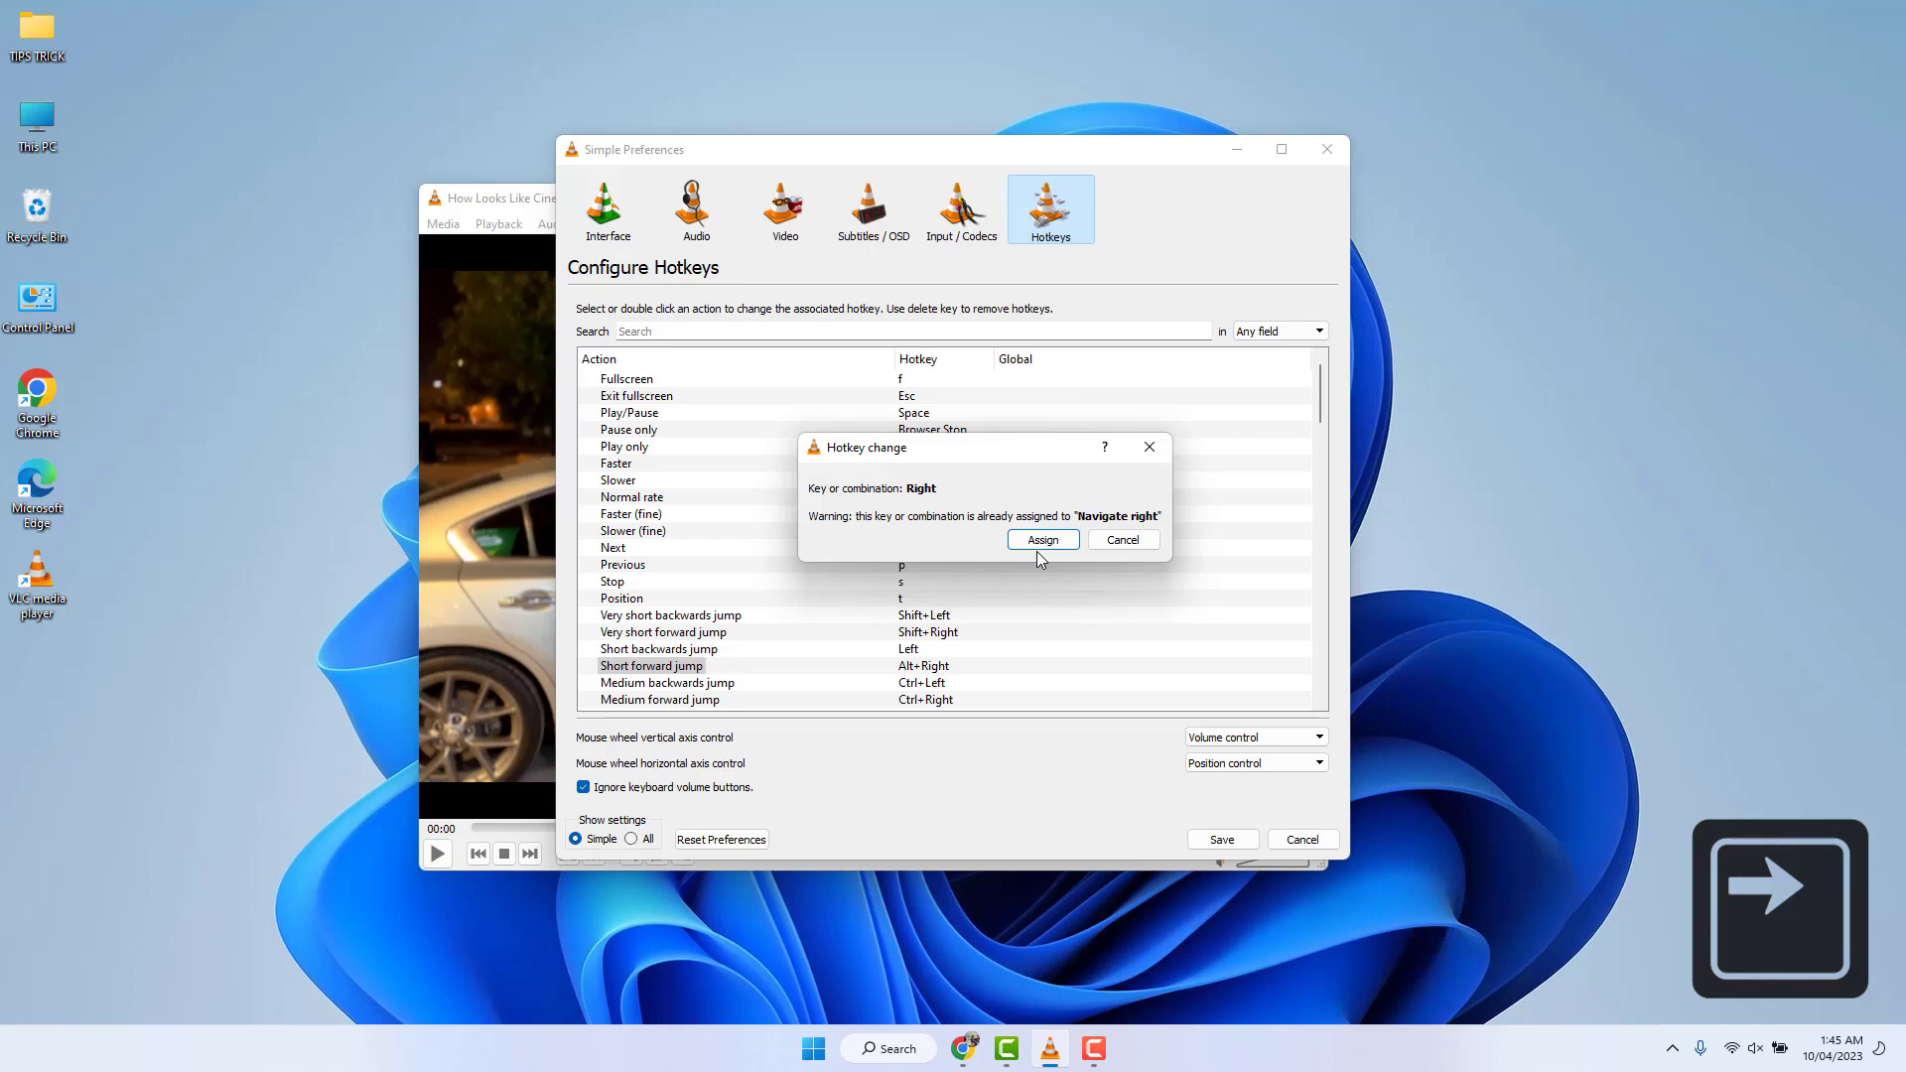
pyautogui.click(1040, 540)
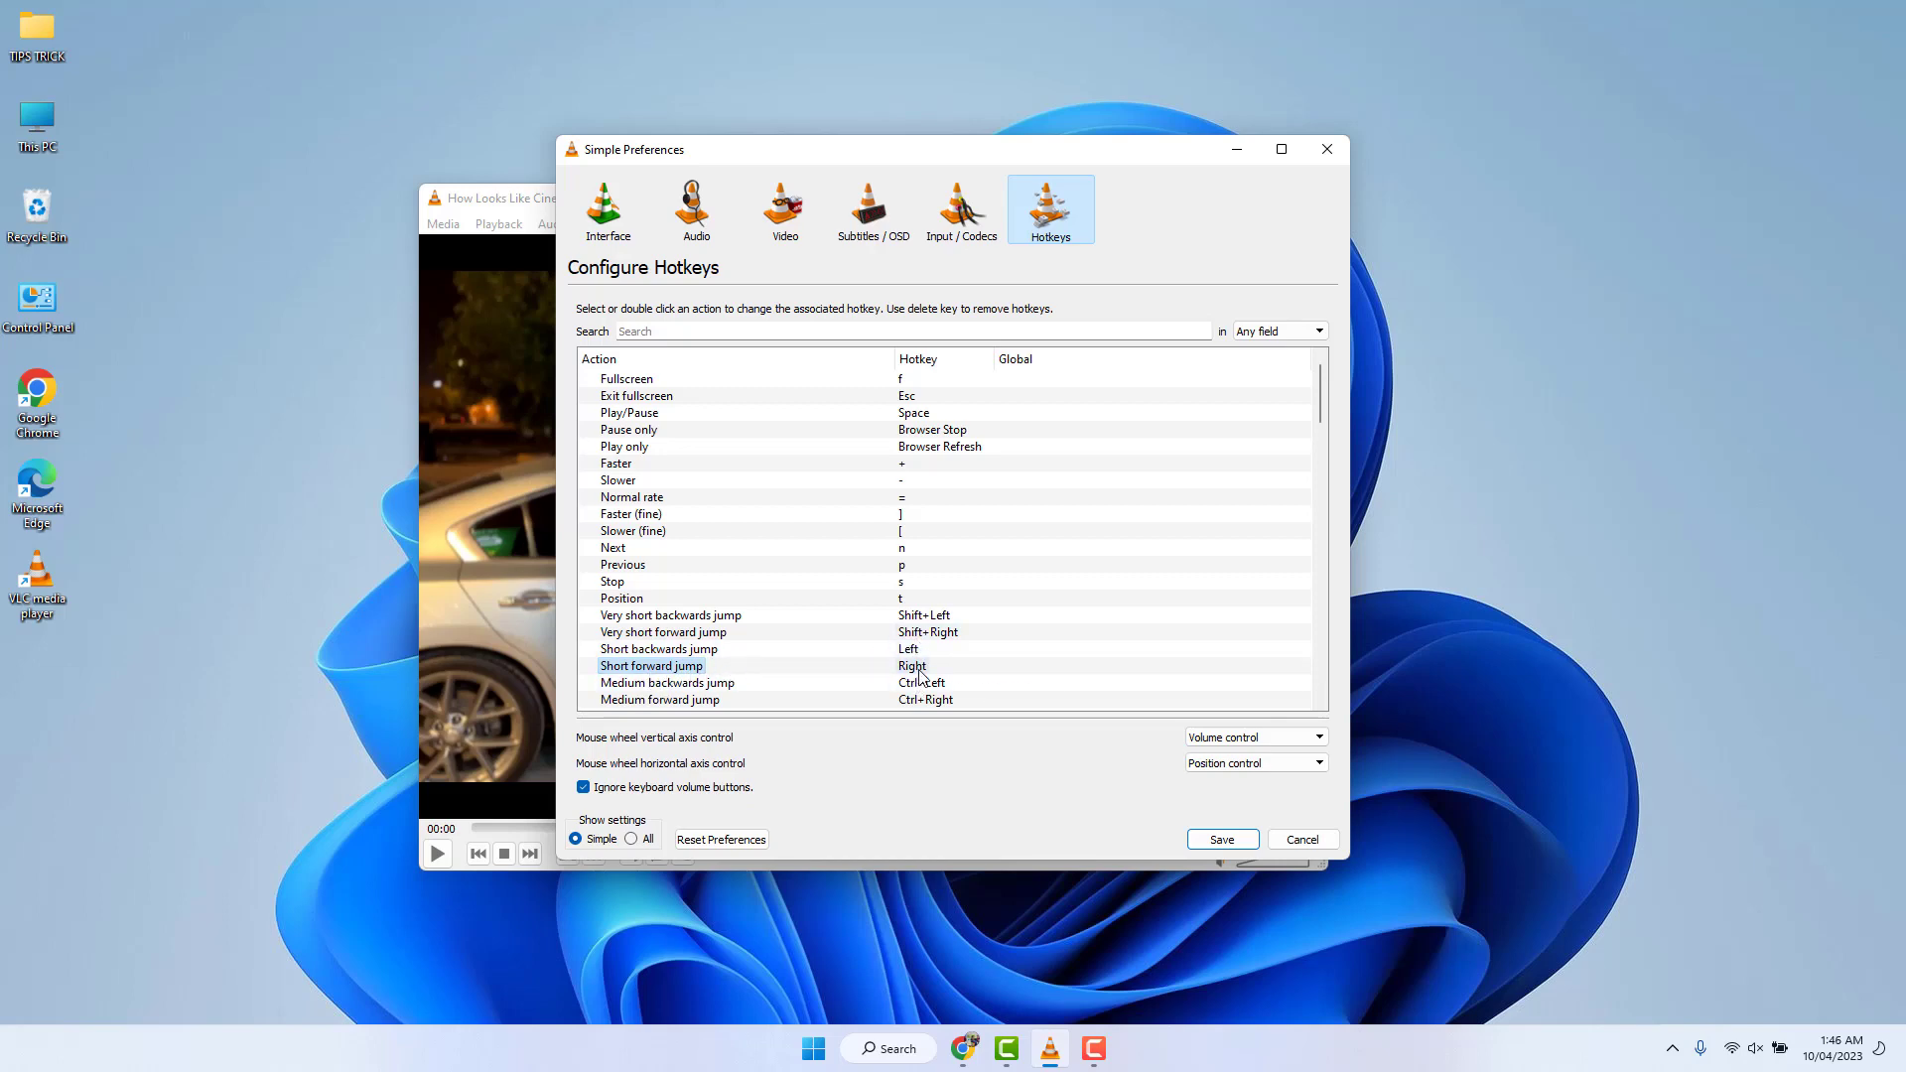
pyautogui.moveTo(929, 673)
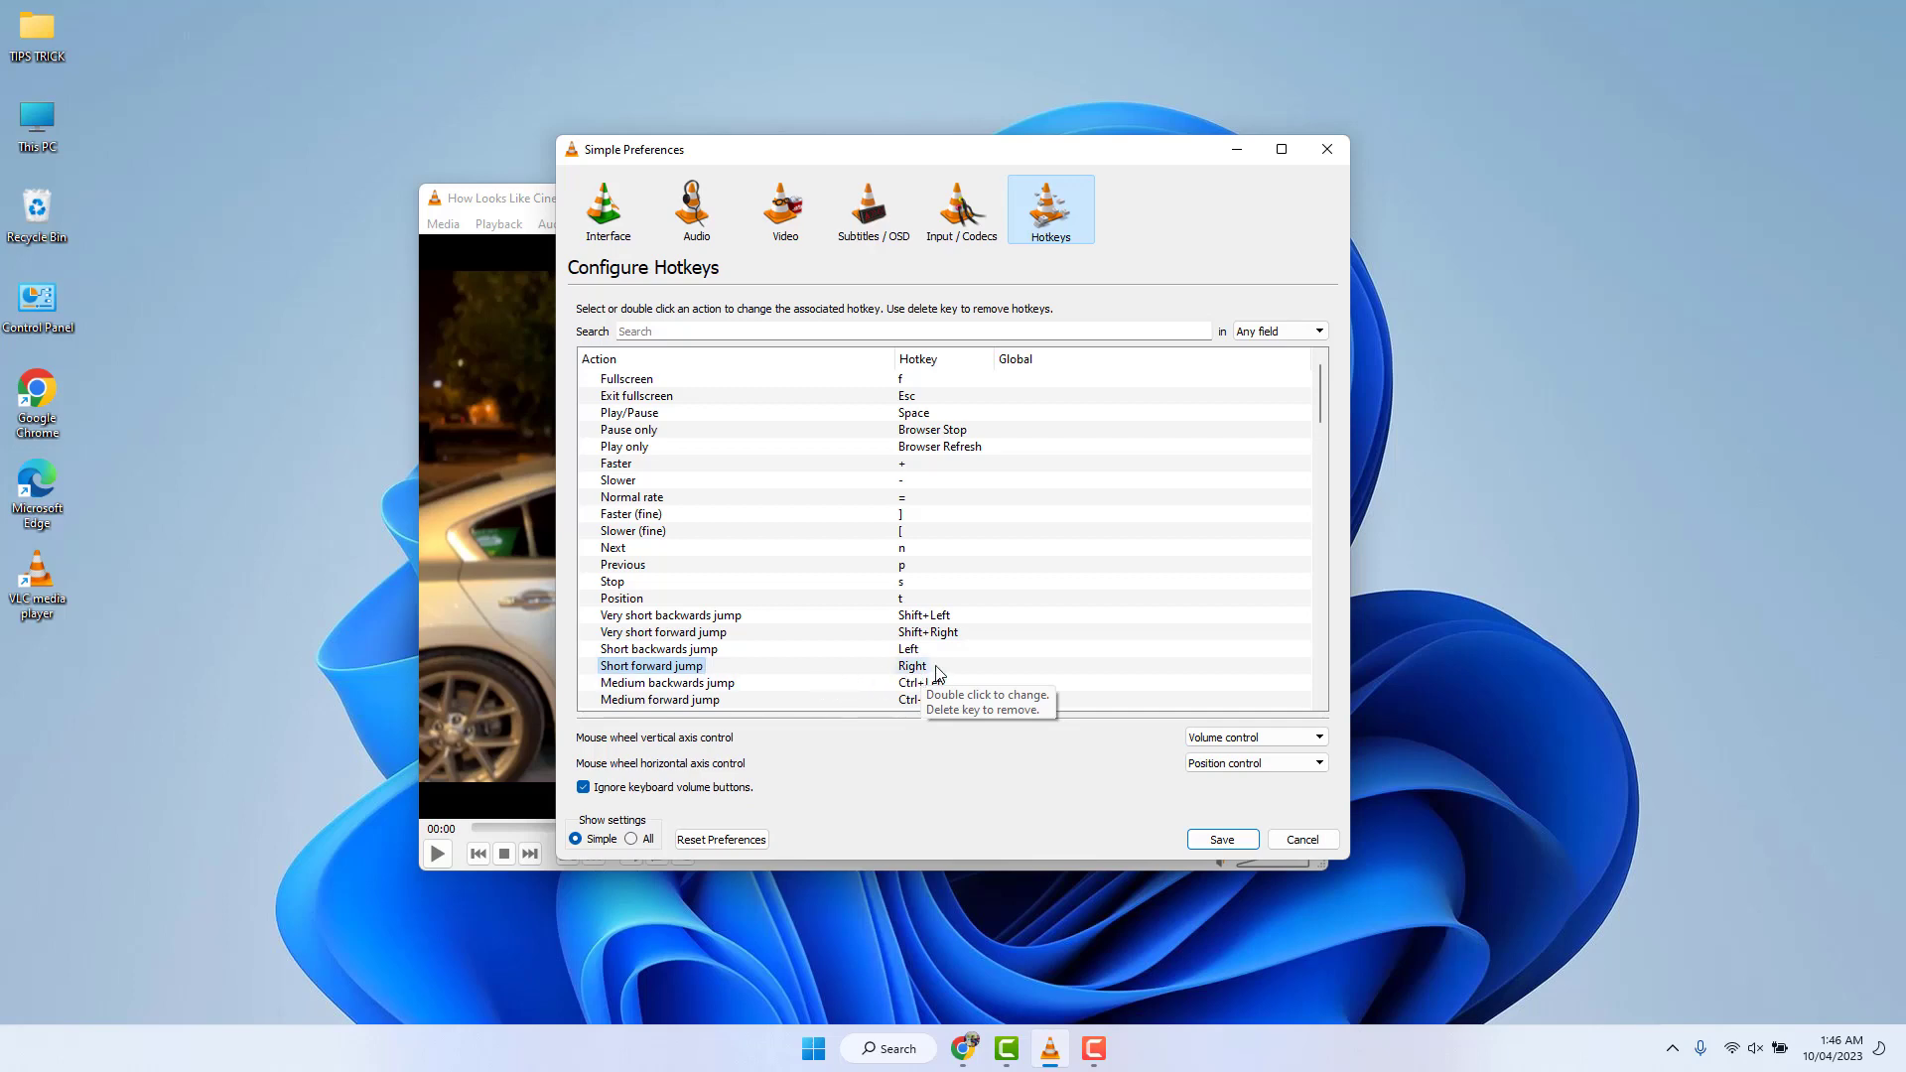
pyautogui.moveTo(1152, 860)
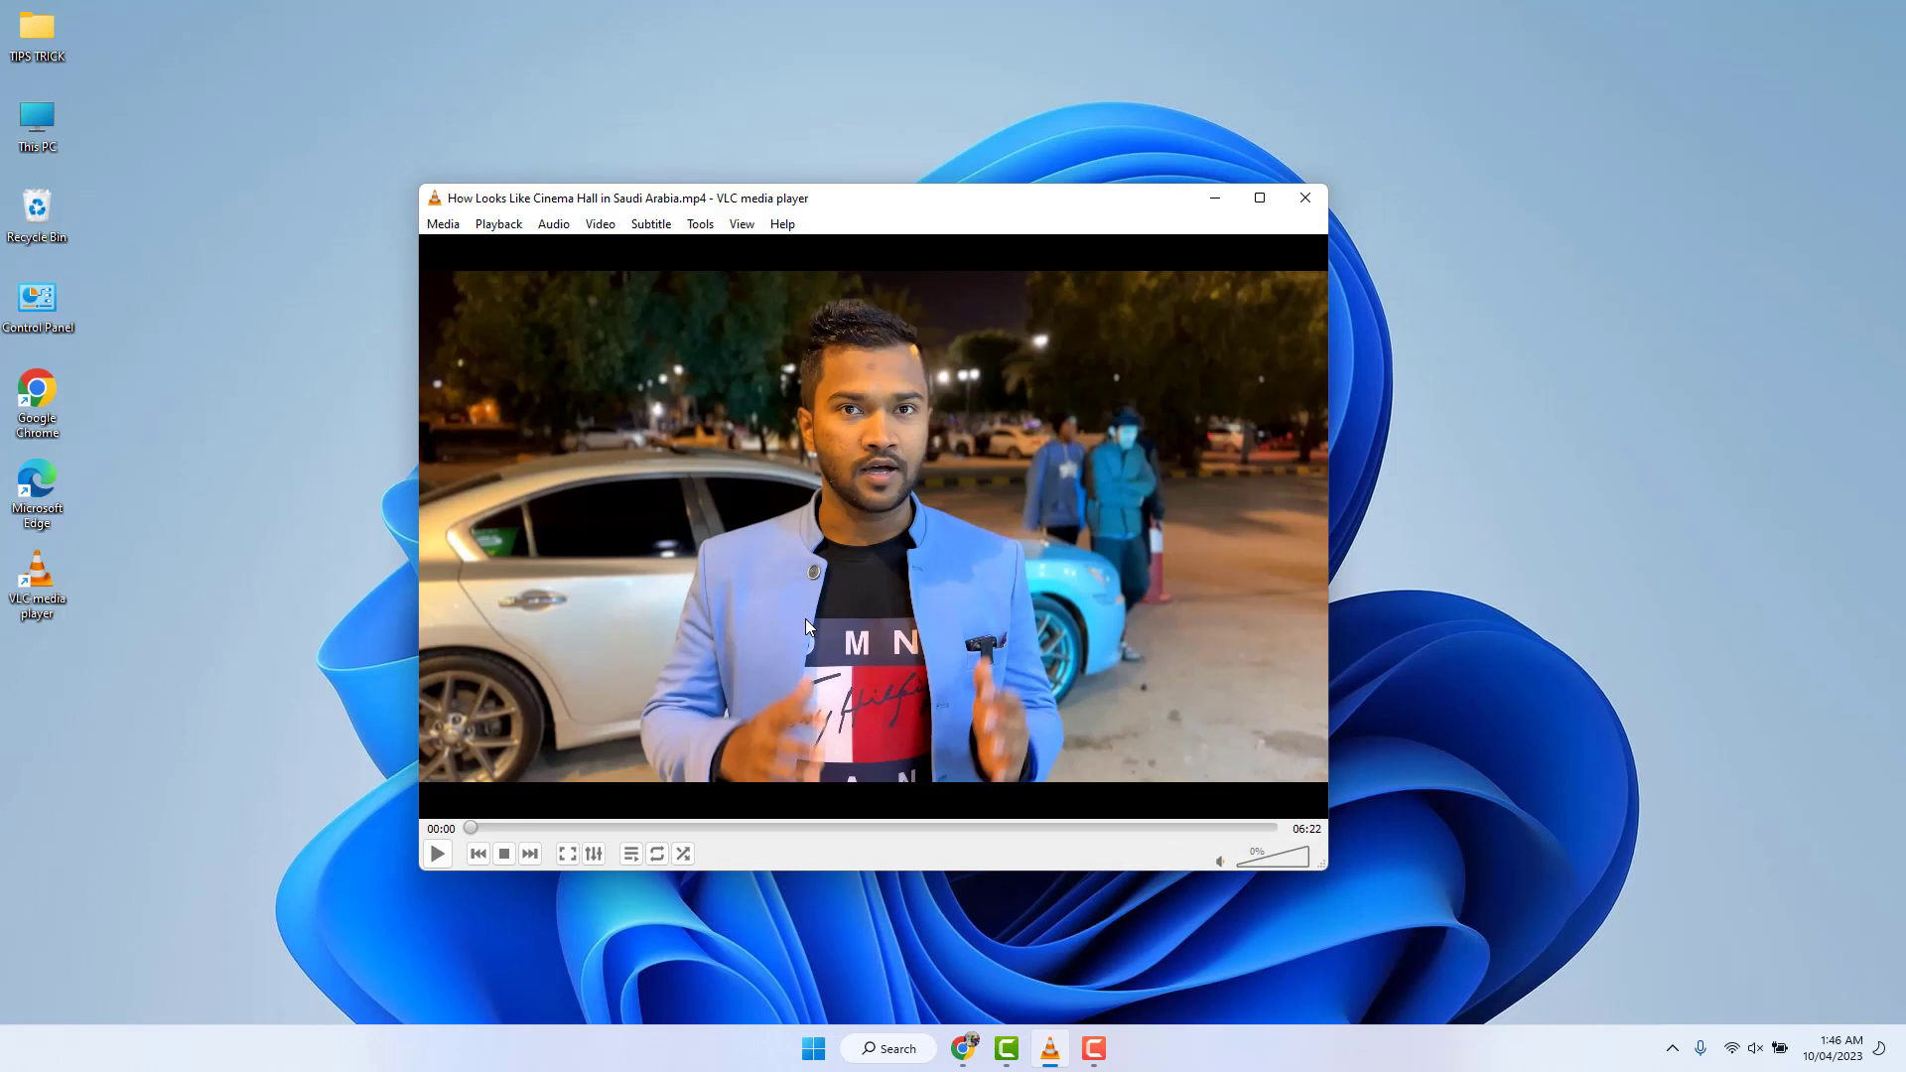
# Step: Play the cinema hall video and jump back so playback sits at 00:31
pyautogui.click(435, 852)
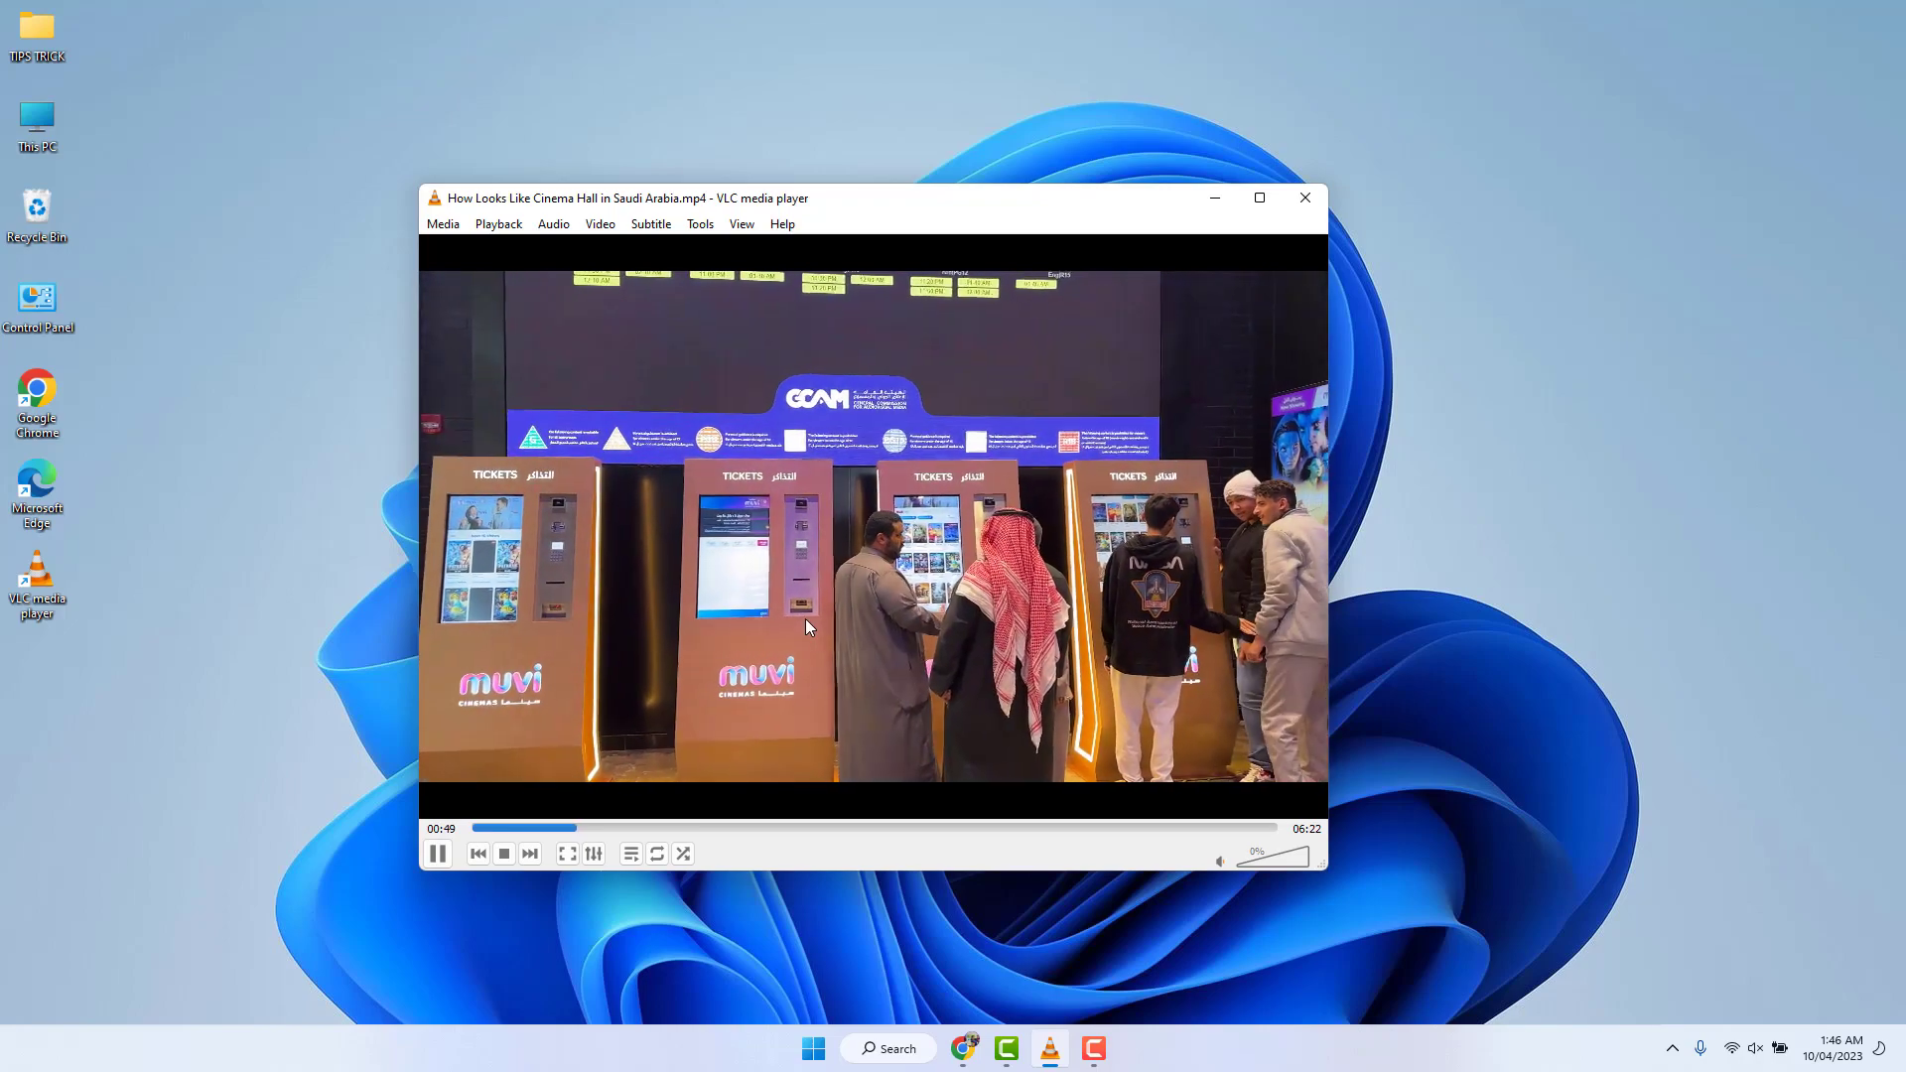
pyautogui.click(504, 828)
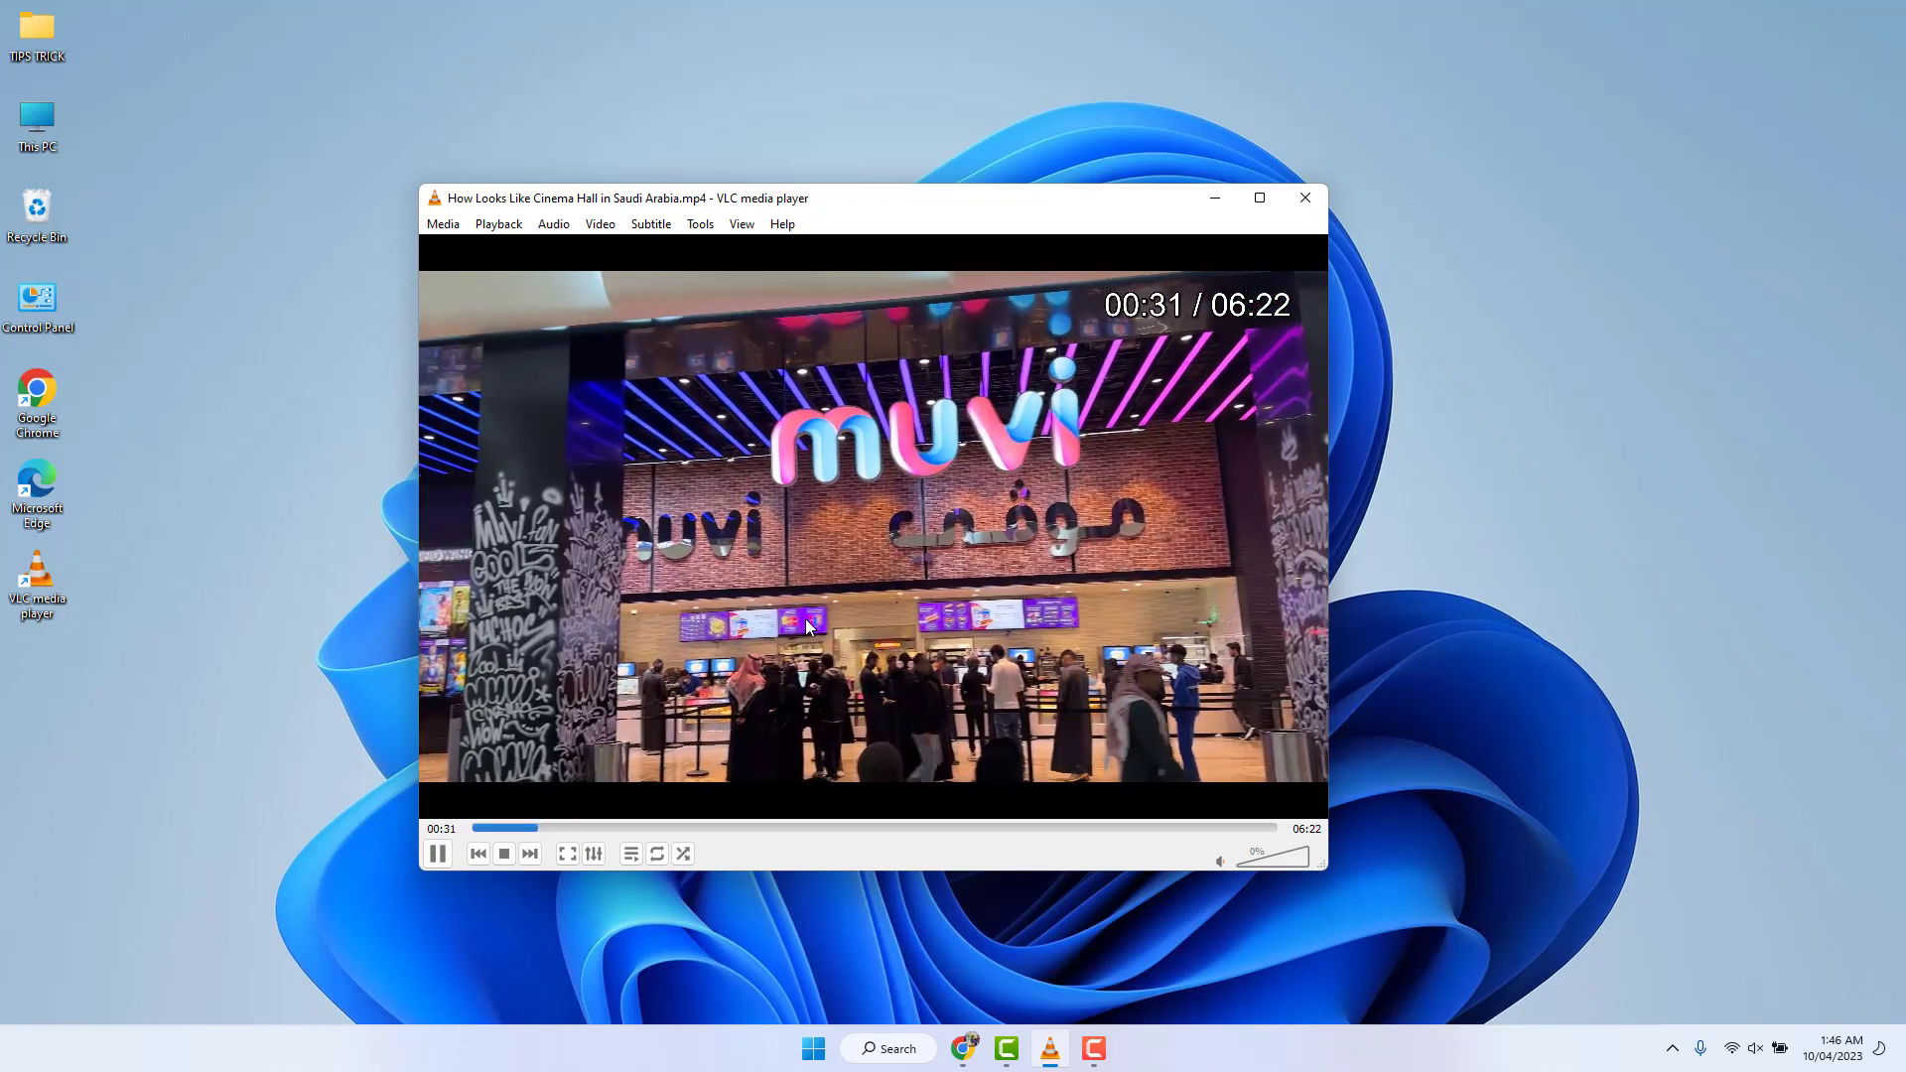